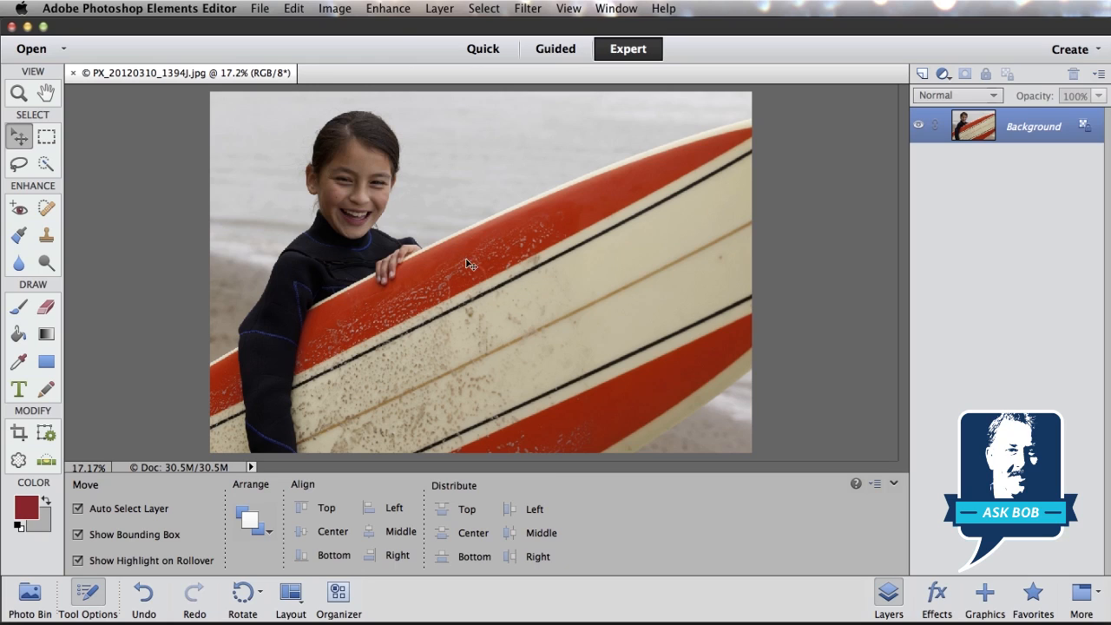
mouse_move(692, 413)
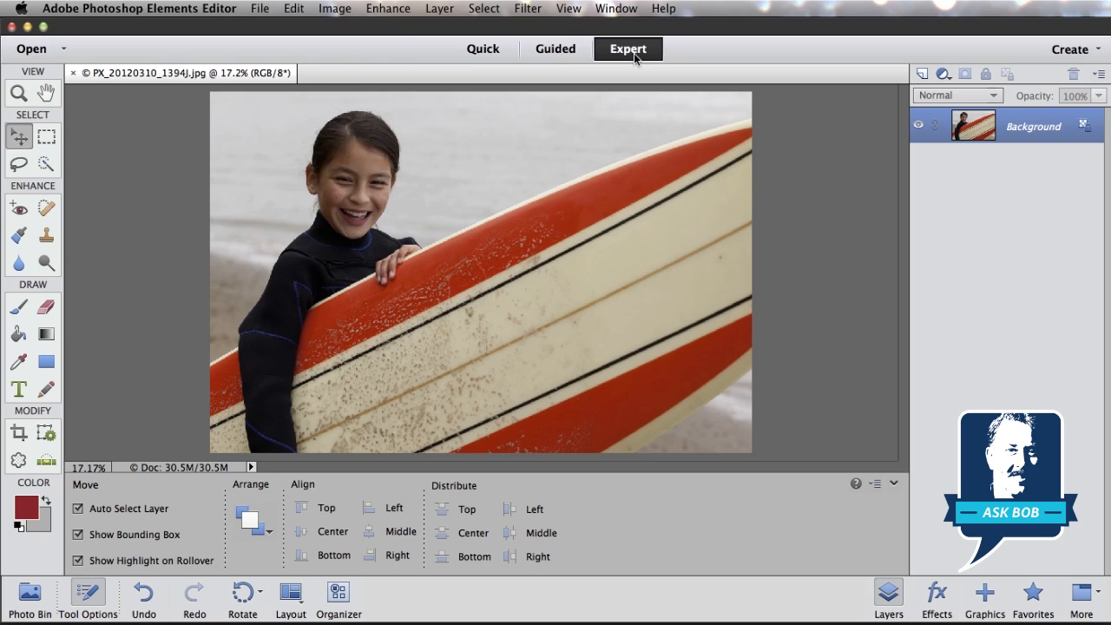
mouse_move(643, 62)
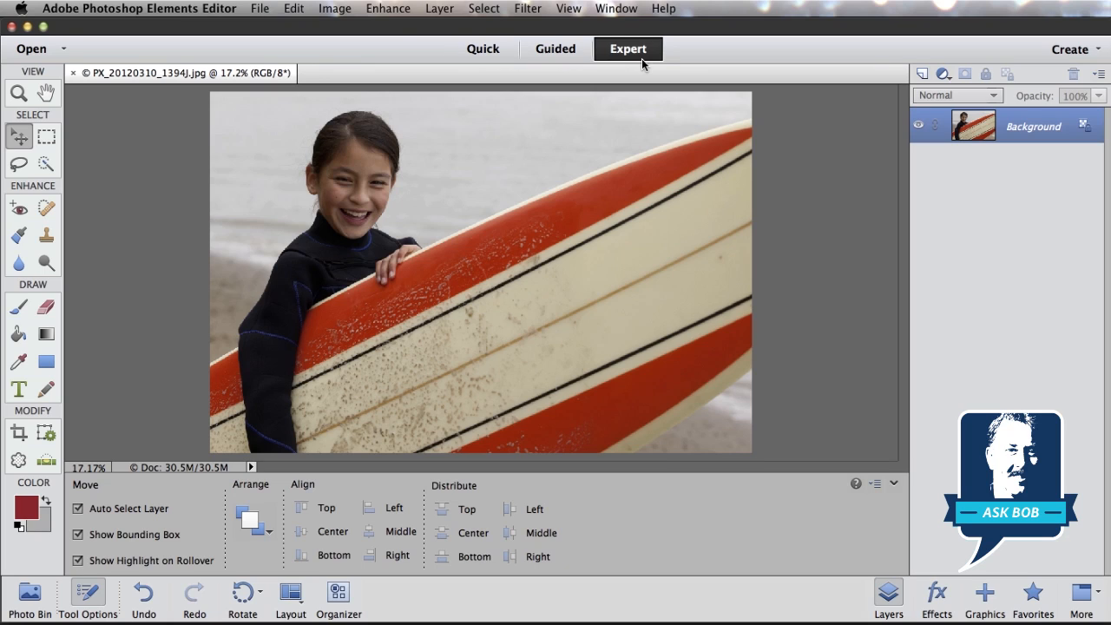
mouse_move(653, 67)
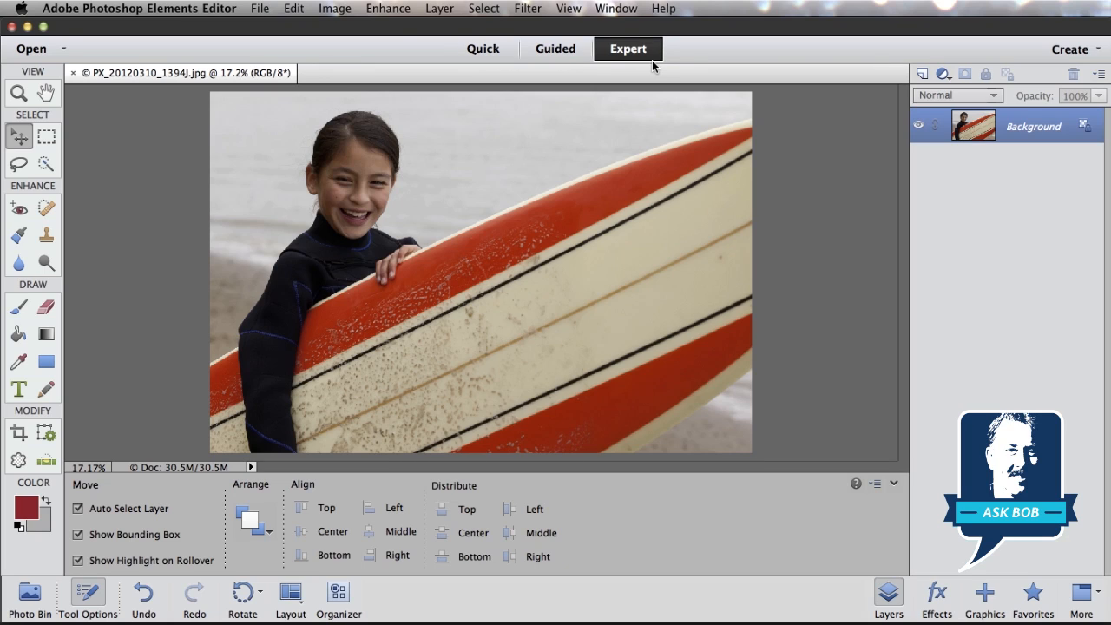
mouse_move(21, 256)
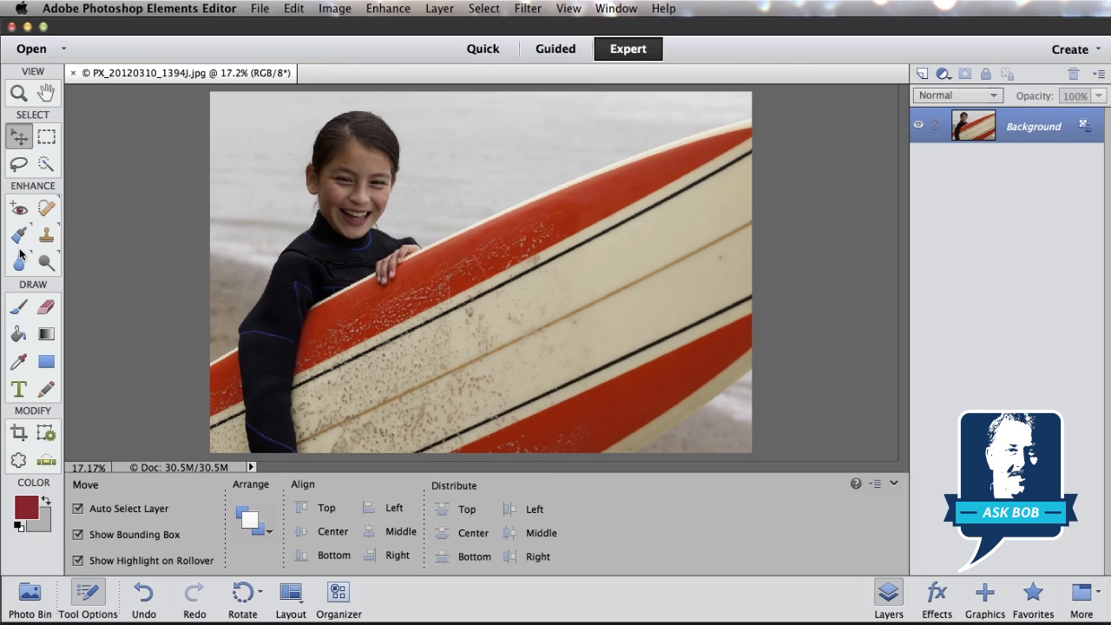
mouse_move(33, 192)
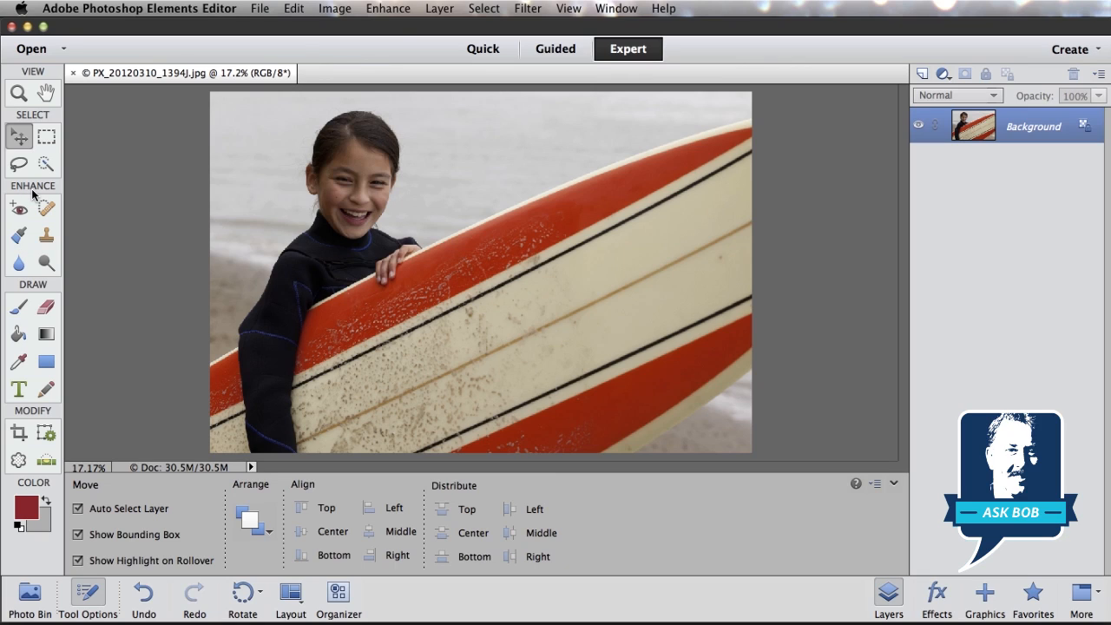
mouse_move(19, 234)
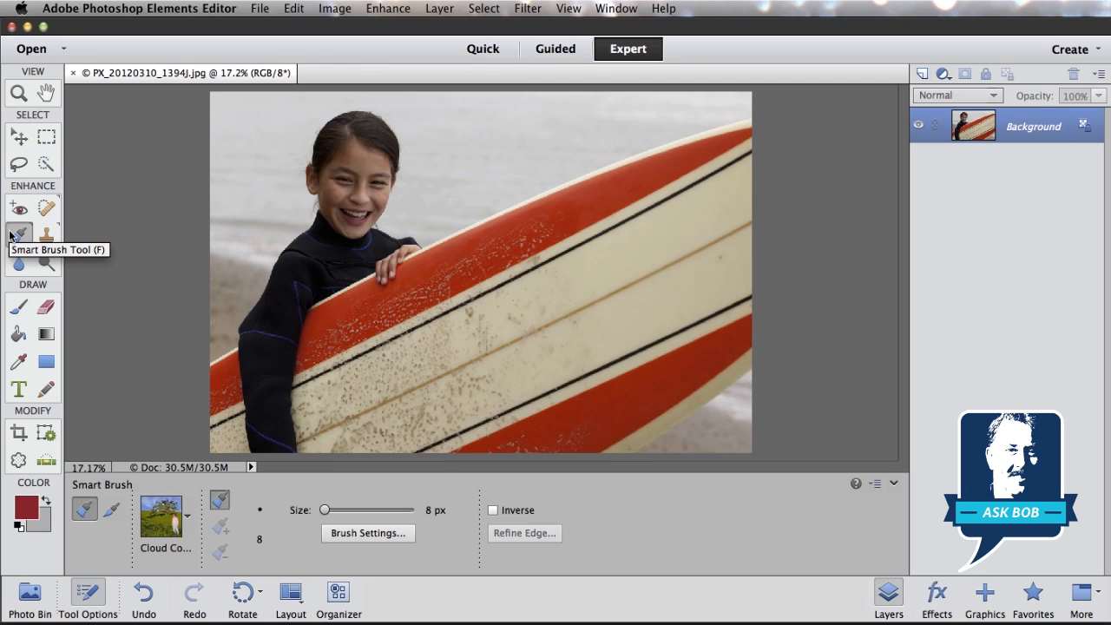
mouse_move(184, 476)
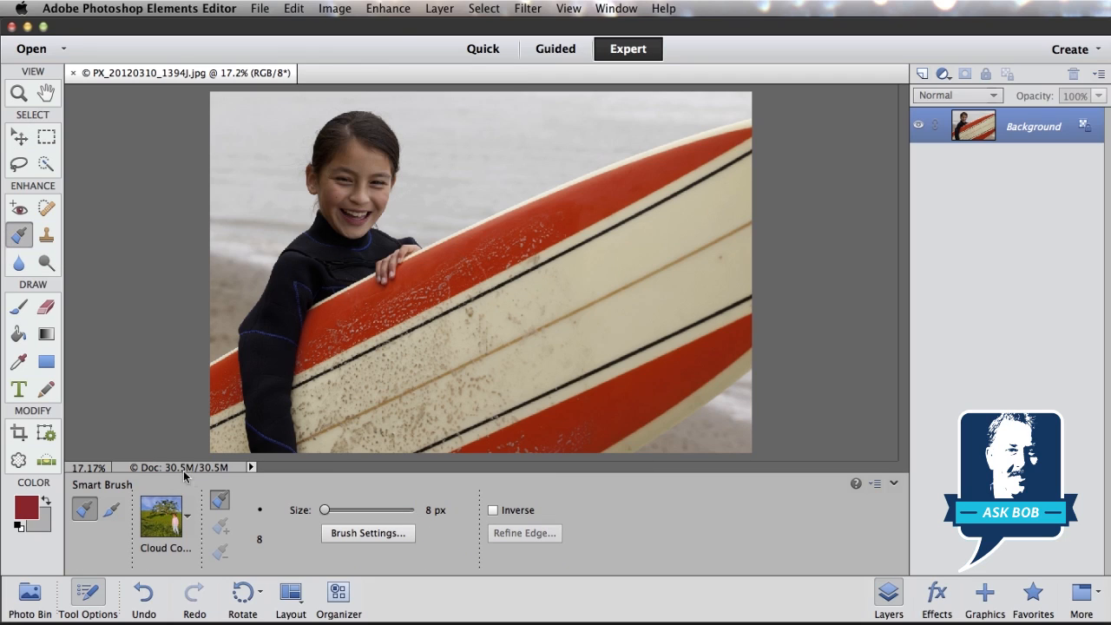
mouse_move(184, 528)
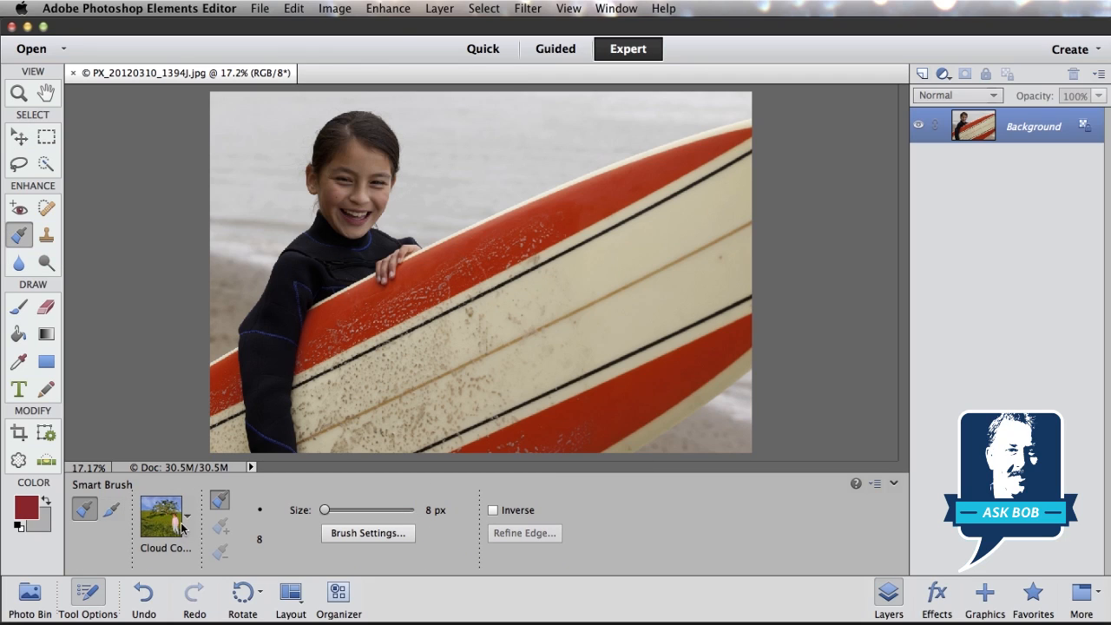
Step: Hide the Smart Brush tool options, then show them again
left_click(87, 595)
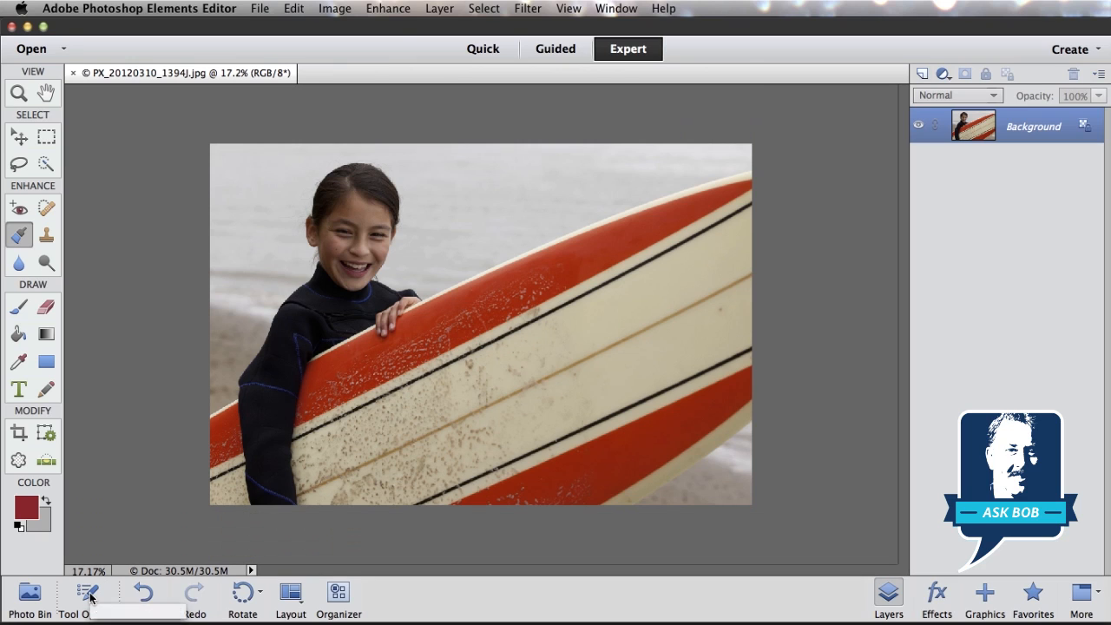
mouse_move(91, 595)
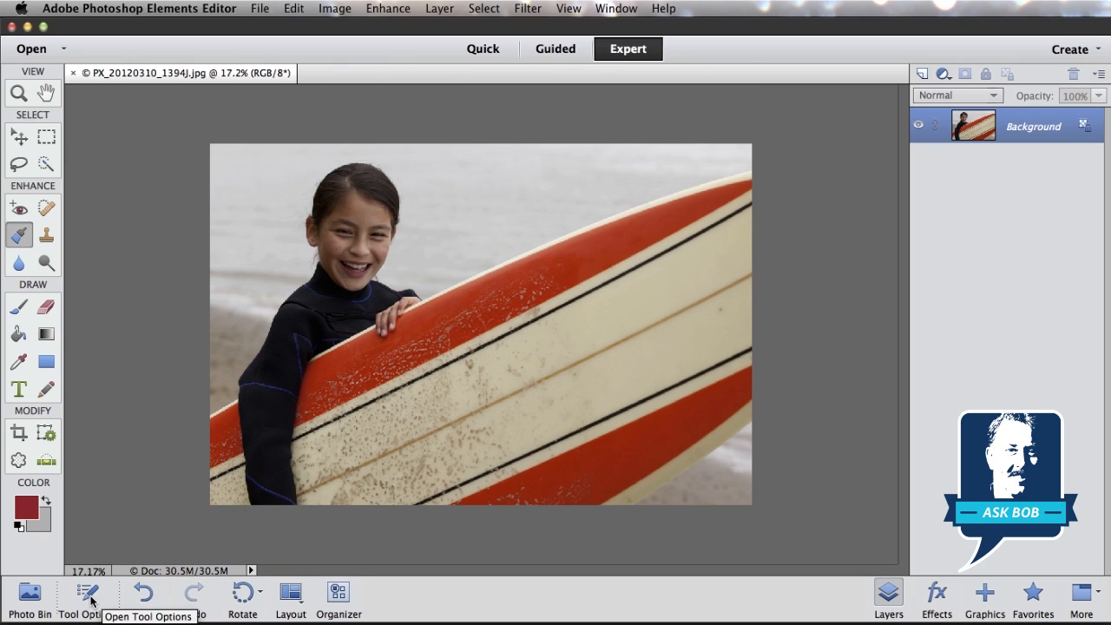
left_click(86, 591)
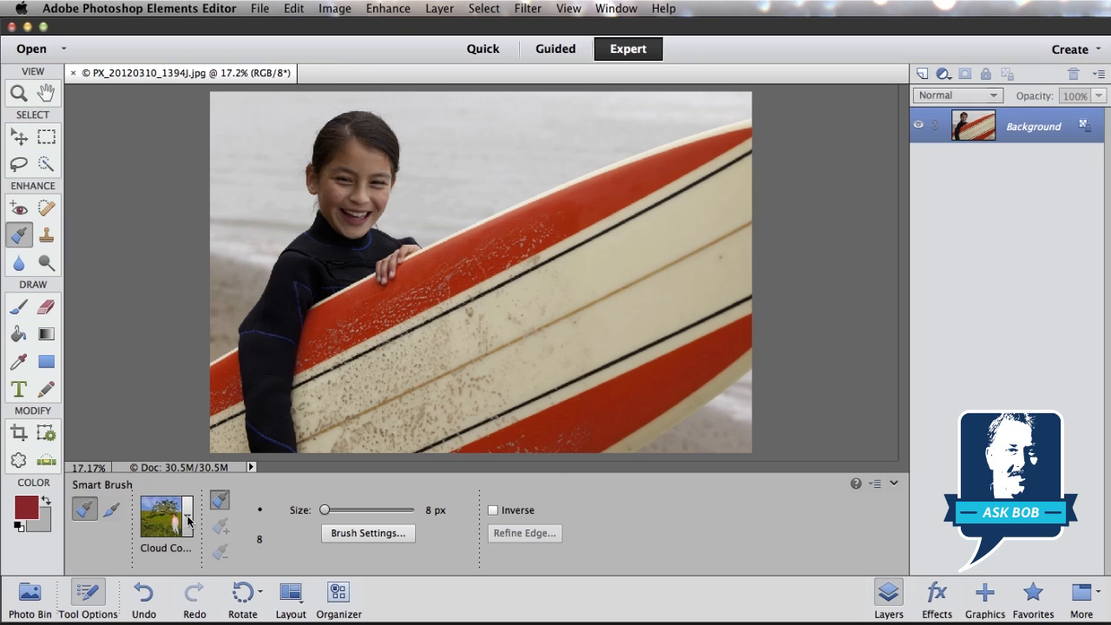
mouse_move(186, 521)
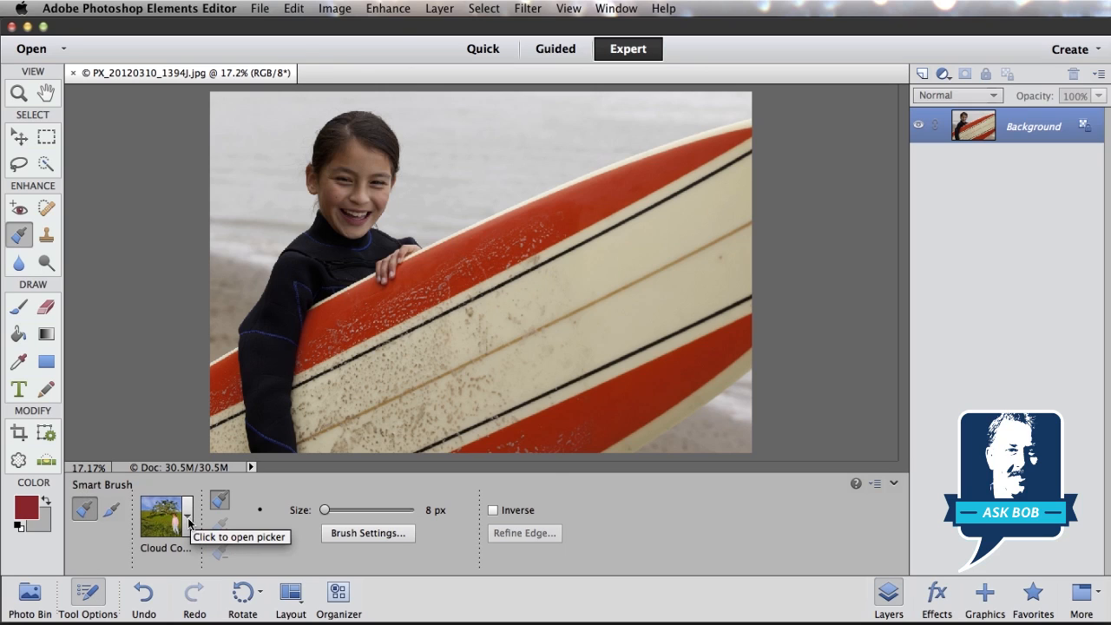
Step: Open the Smart Brush adjustment preset picker
left_click(189, 521)
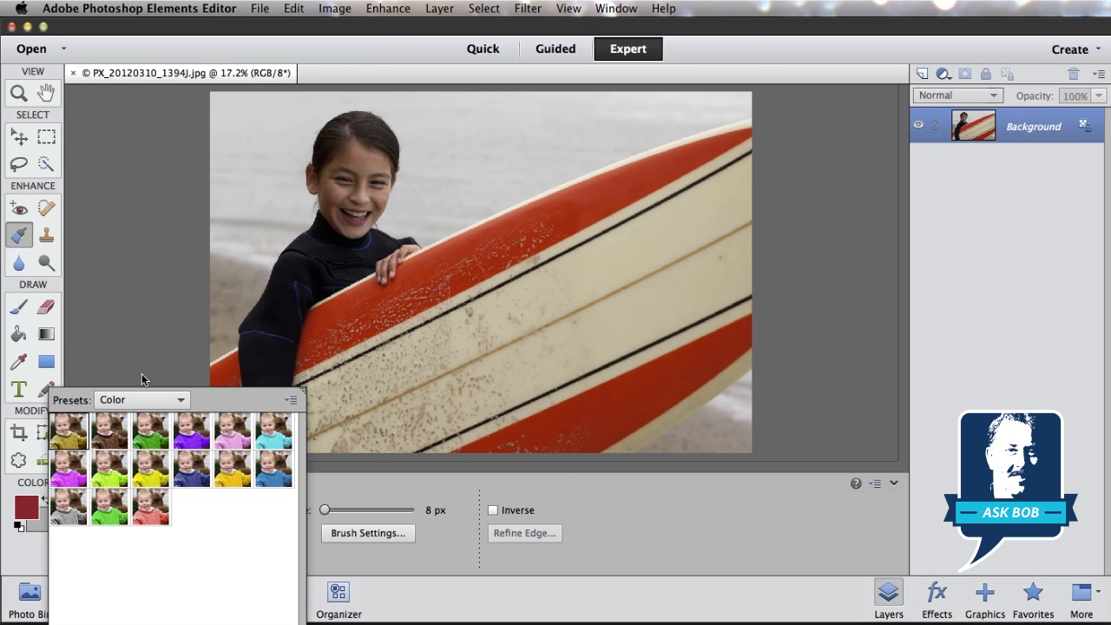
mouse_move(159, 443)
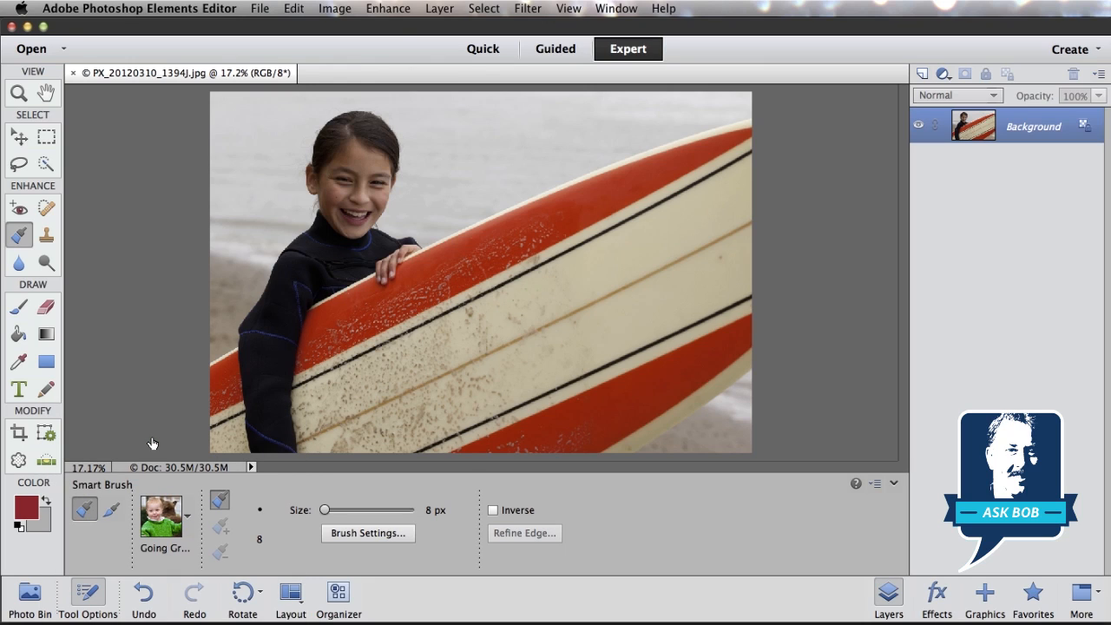
mouse_move(639, 183)
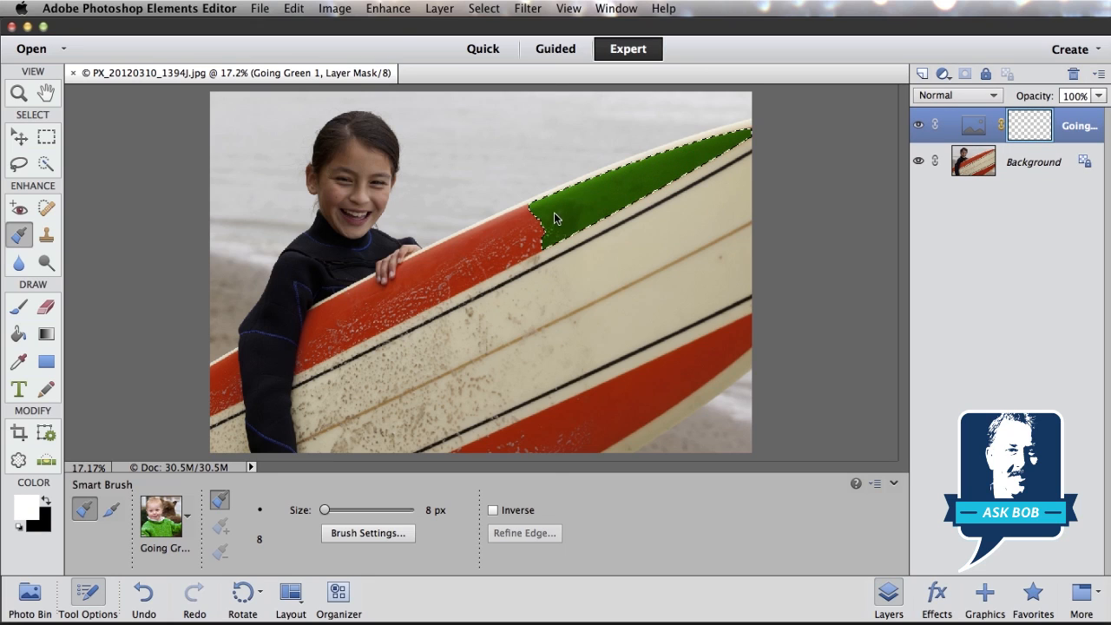
Step: Paint Going Green along the upper stripe past the girl's hand to the bottom-left
left_click(512, 248)
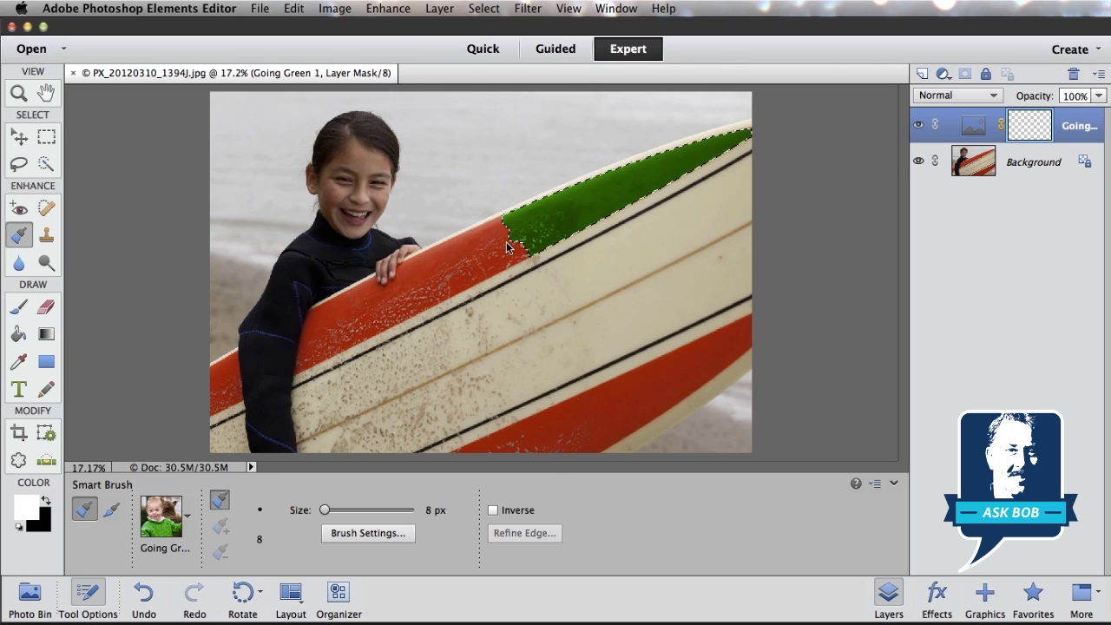
left_click_drag(508, 248, 451, 282)
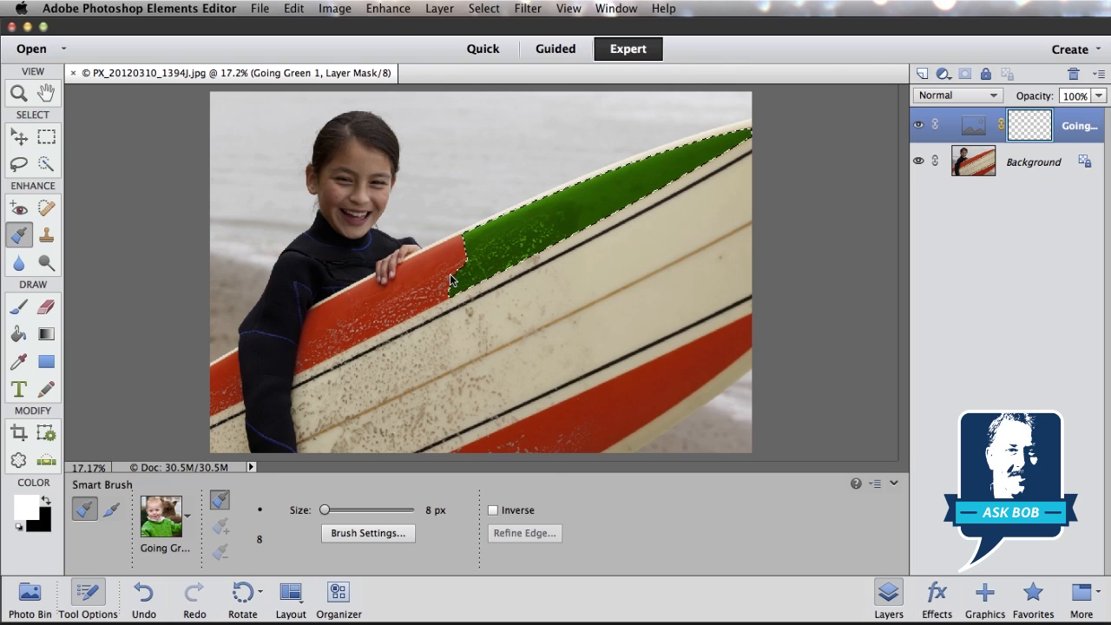
left_click_drag(451, 260, 386, 312)
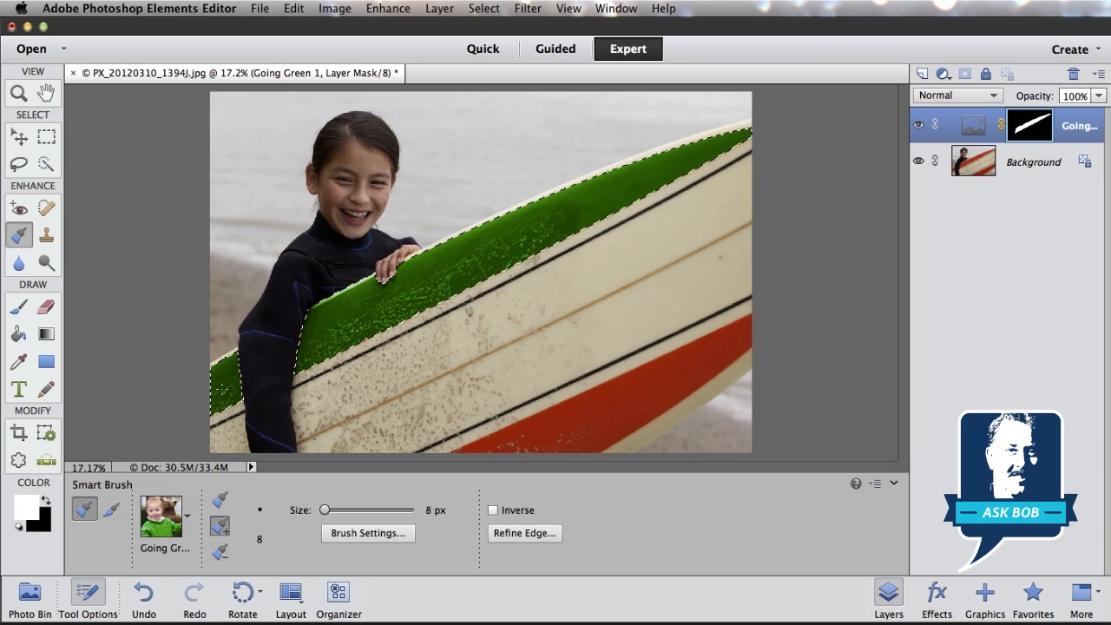
left_click(701, 149)
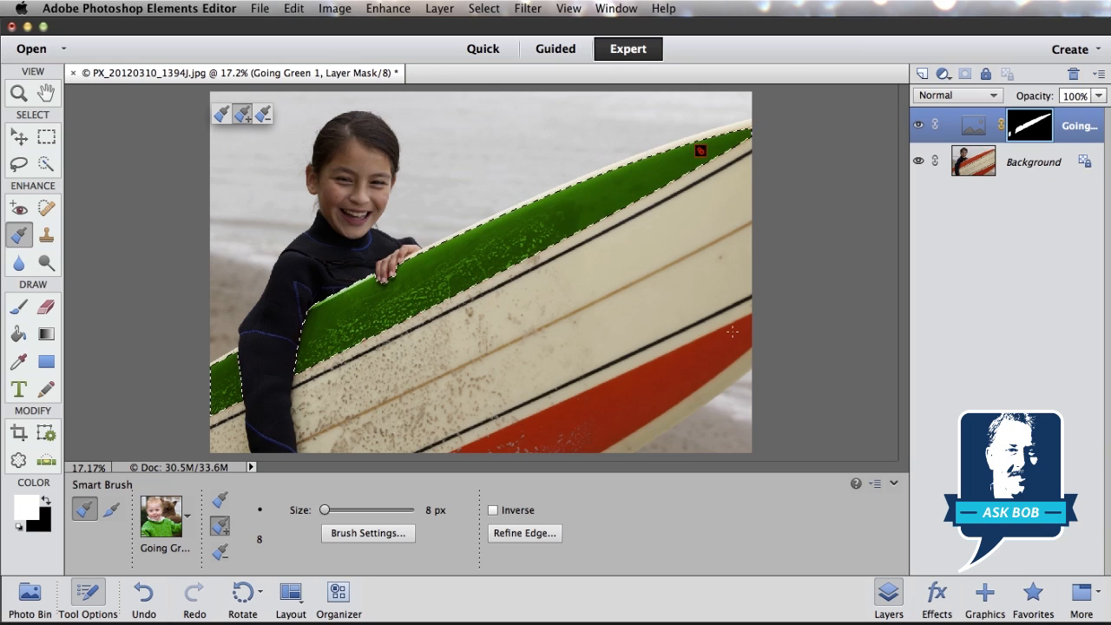
left_click(732, 332)
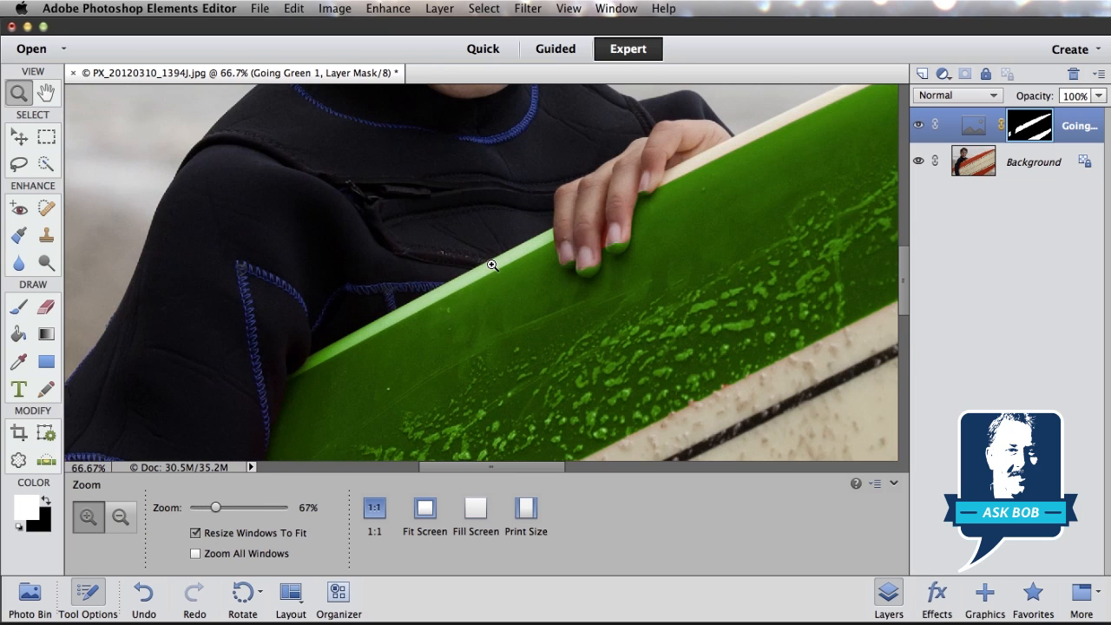
mouse_move(603, 252)
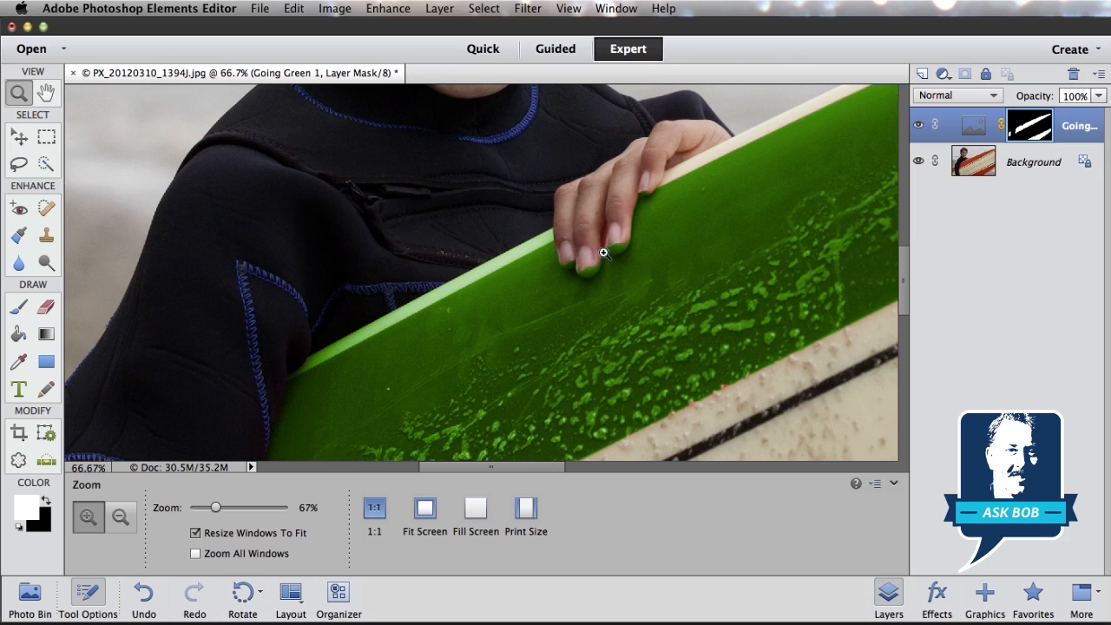
mouse_move(511, 263)
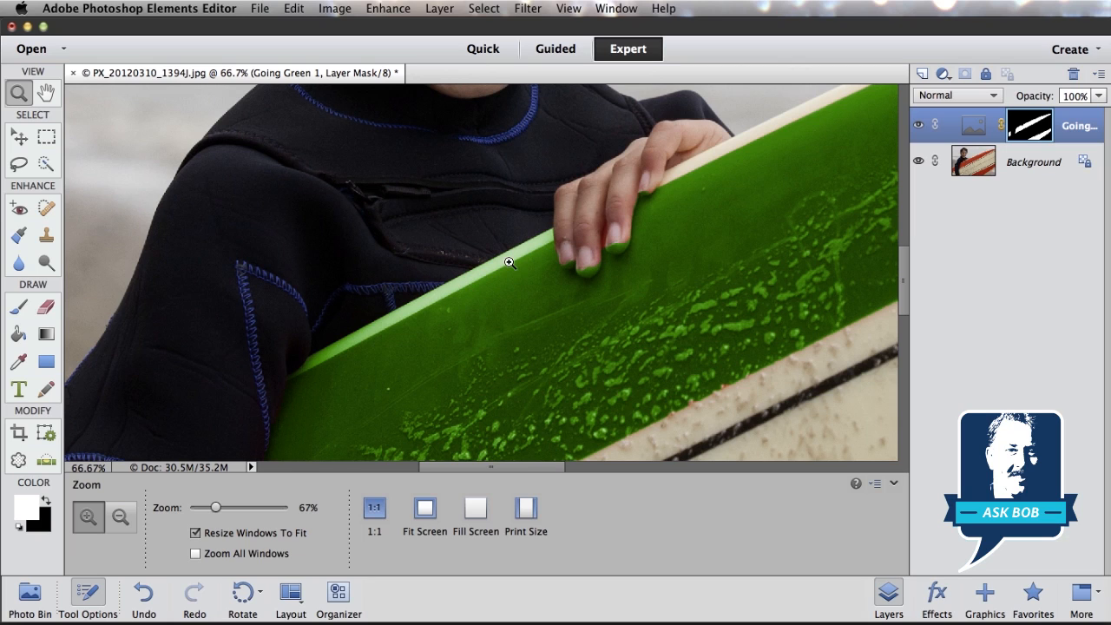
mouse_move(579, 245)
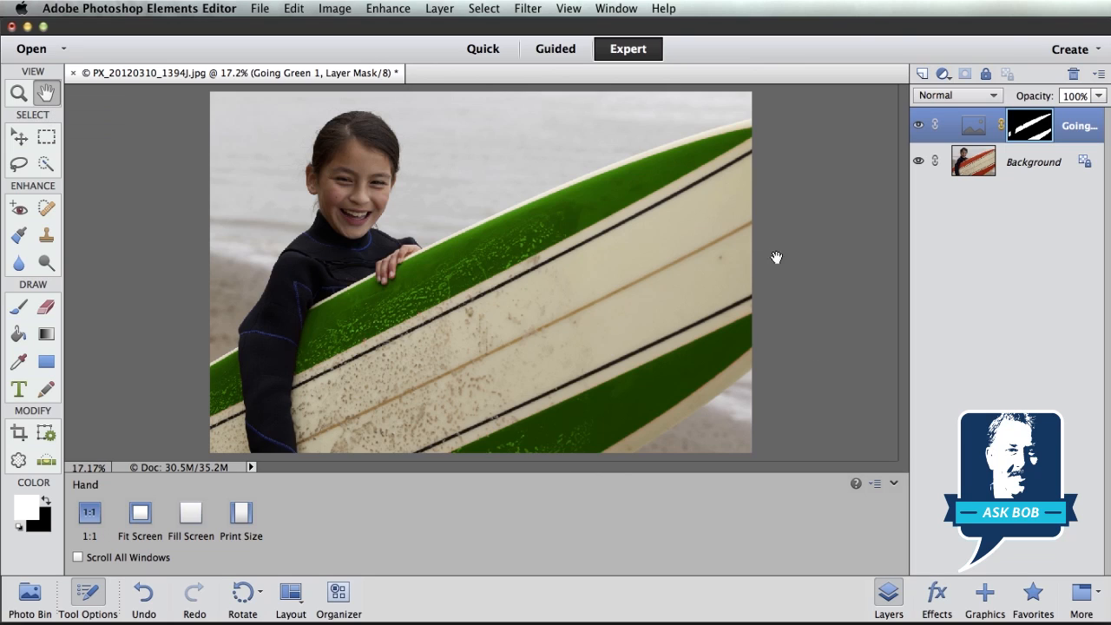
mouse_move(726, 265)
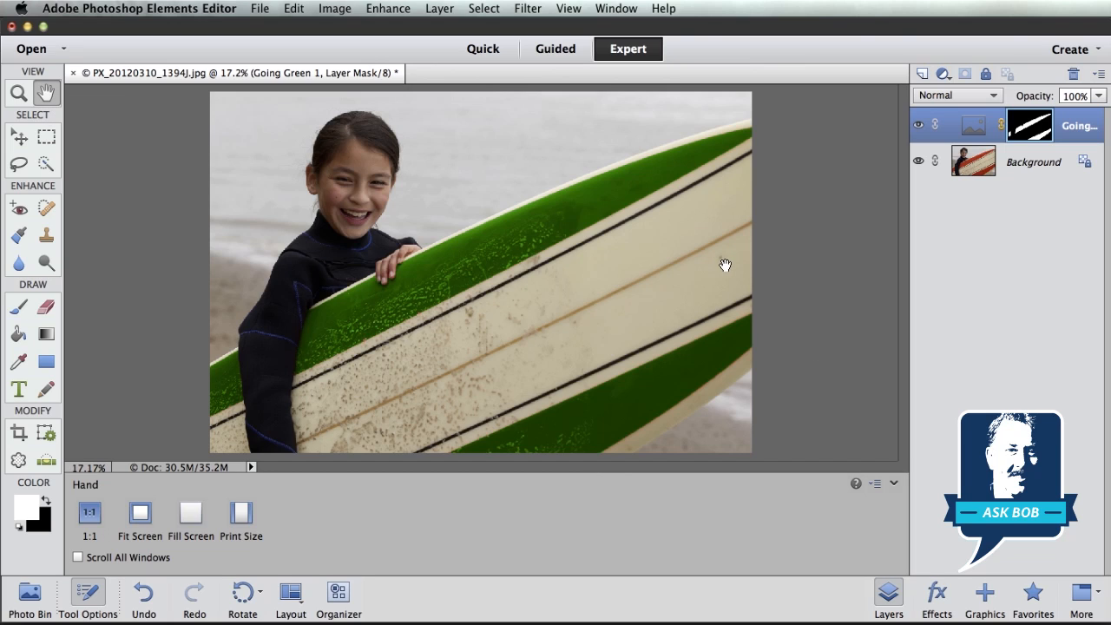
mouse_move(1076, 161)
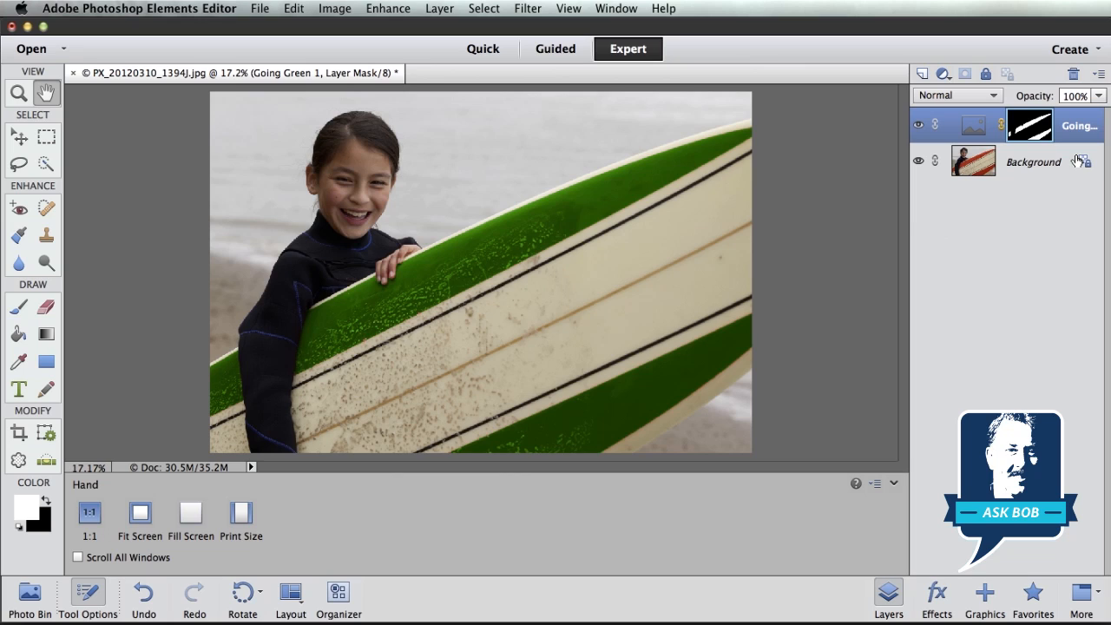
mouse_move(1049, 256)
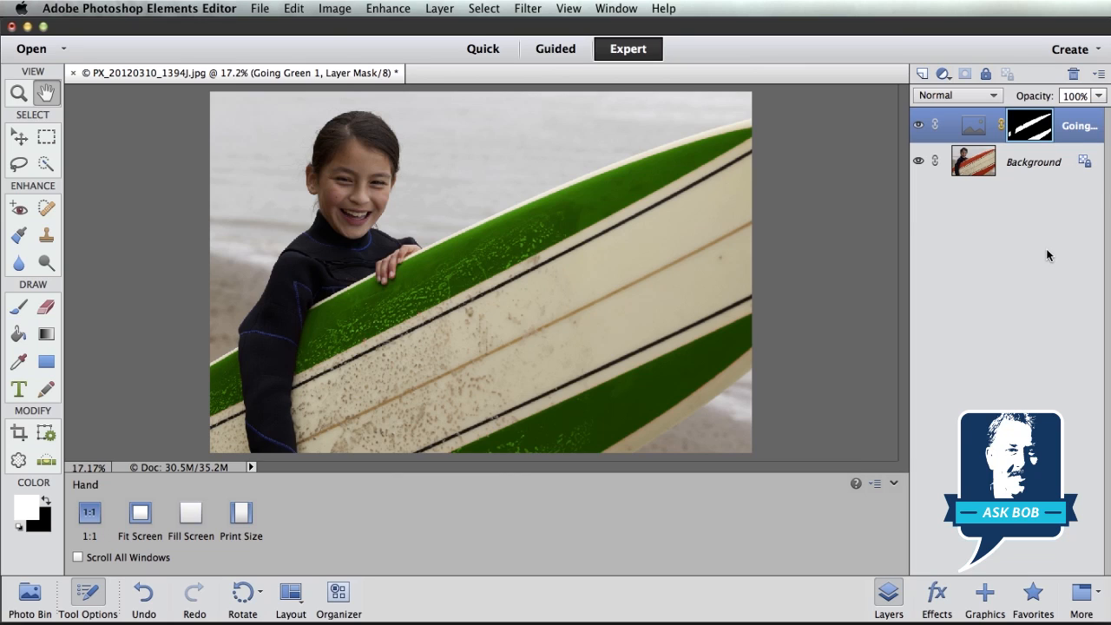
mouse_move(975, 126)
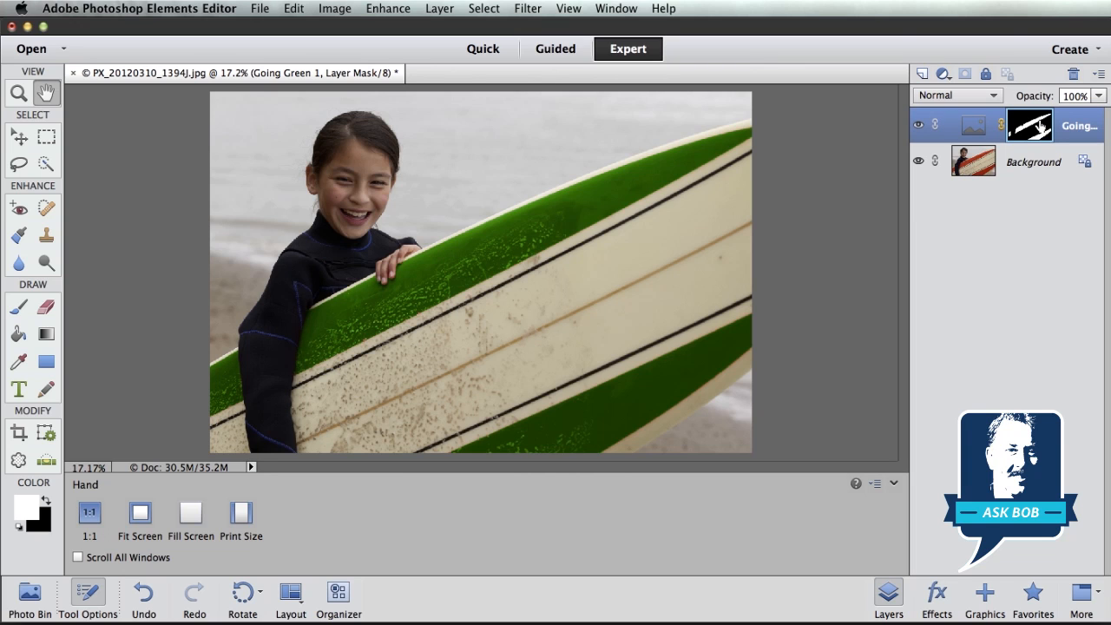
Step: Reopen the Going Green stripe adjustment layer for editing
left_click(18, 236)
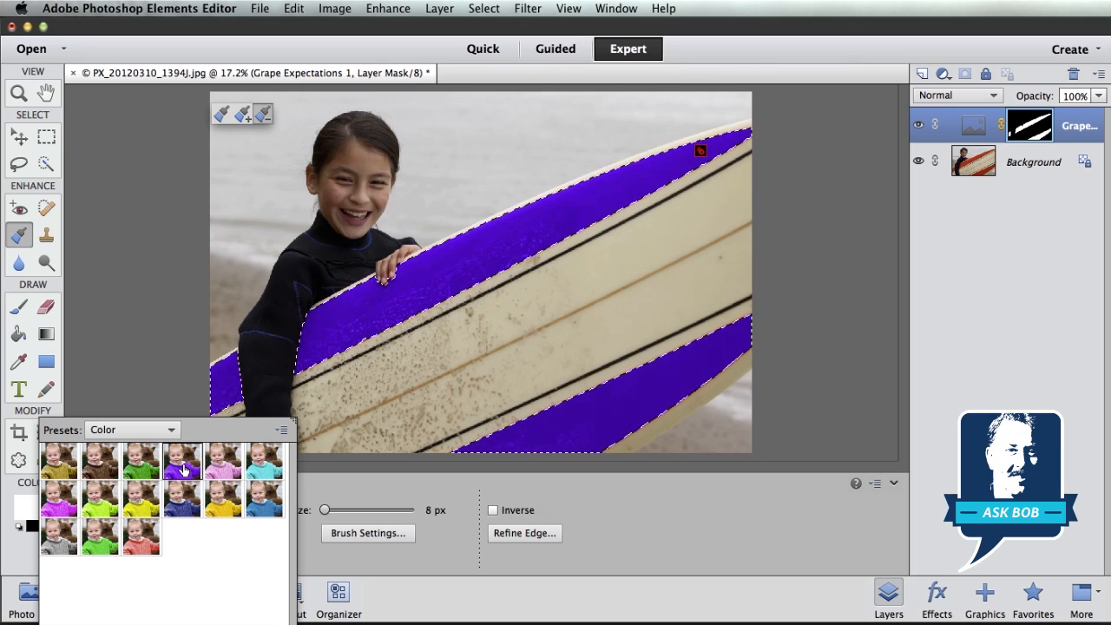
Step: Preview Hers, Orange You Glad, Red All Over and Button Down Brown, then reapply Going Green
left_click(224, 457)
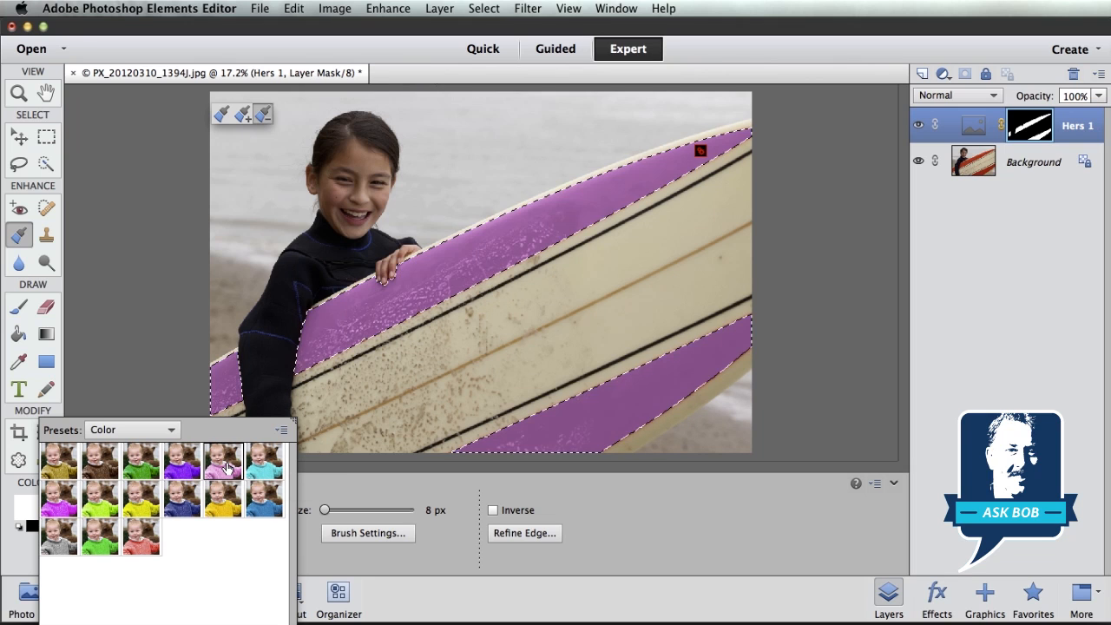
left_click(266, 462)
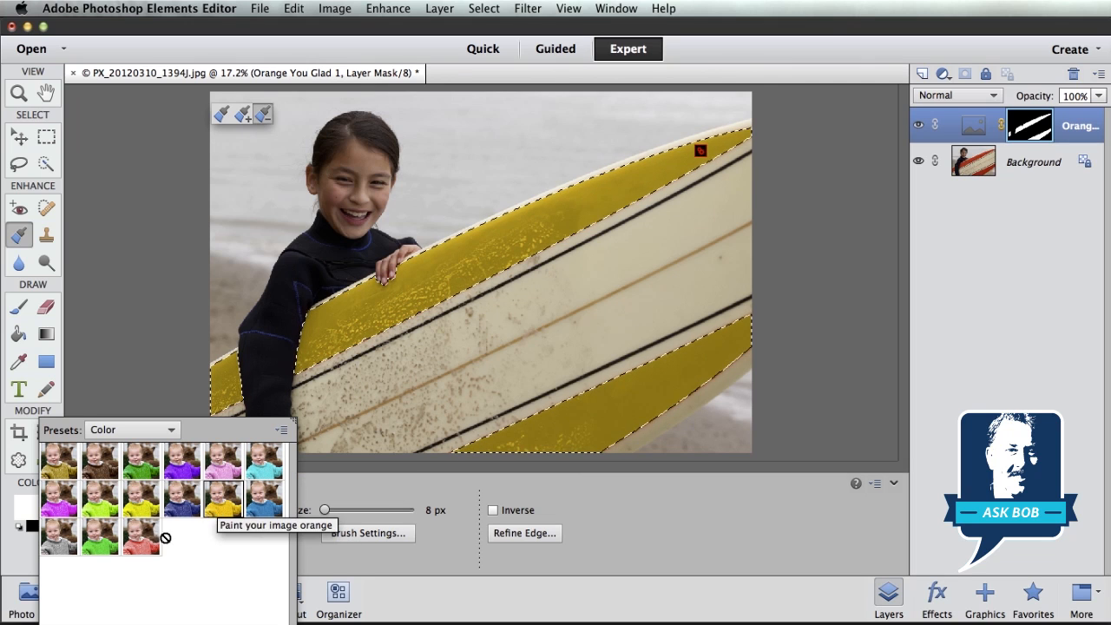
left_click(140, 537)
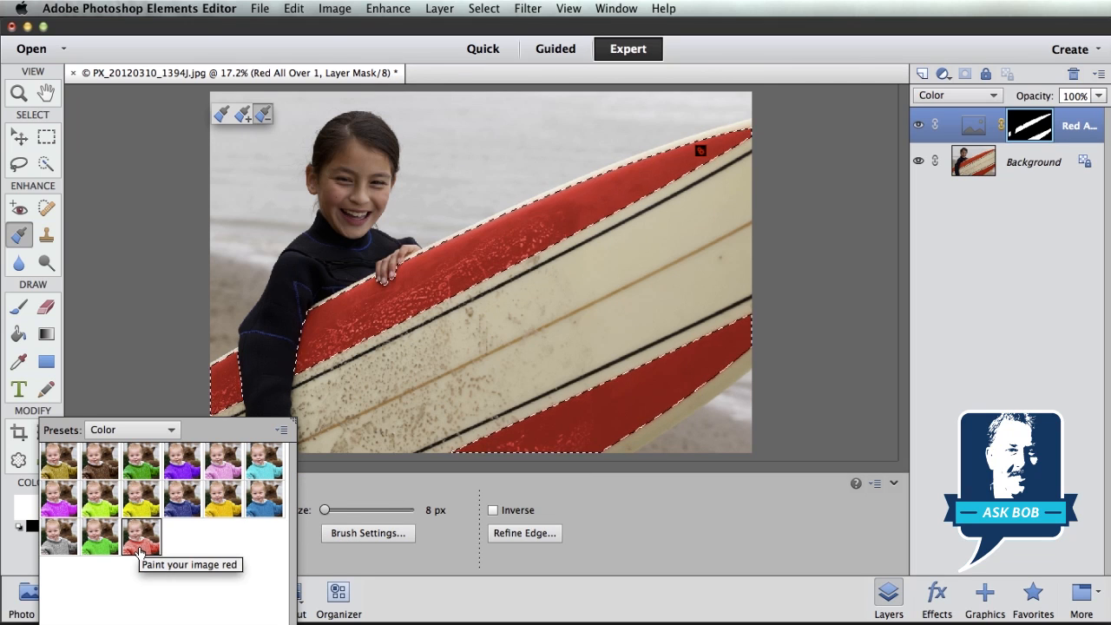
left_click(59, 461)
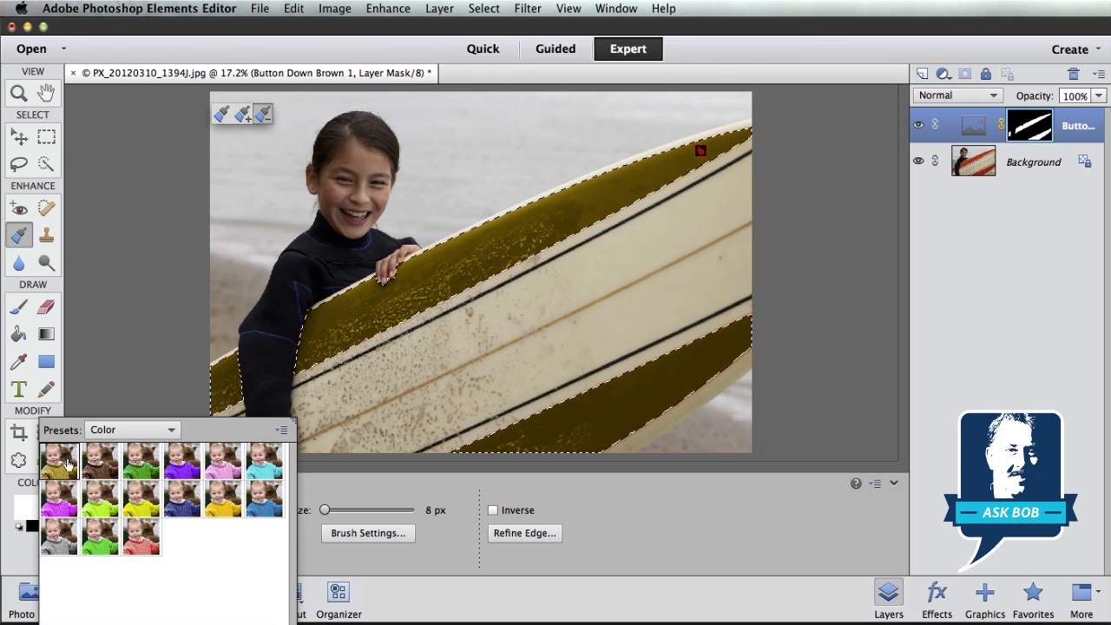
left_click(141, 460)
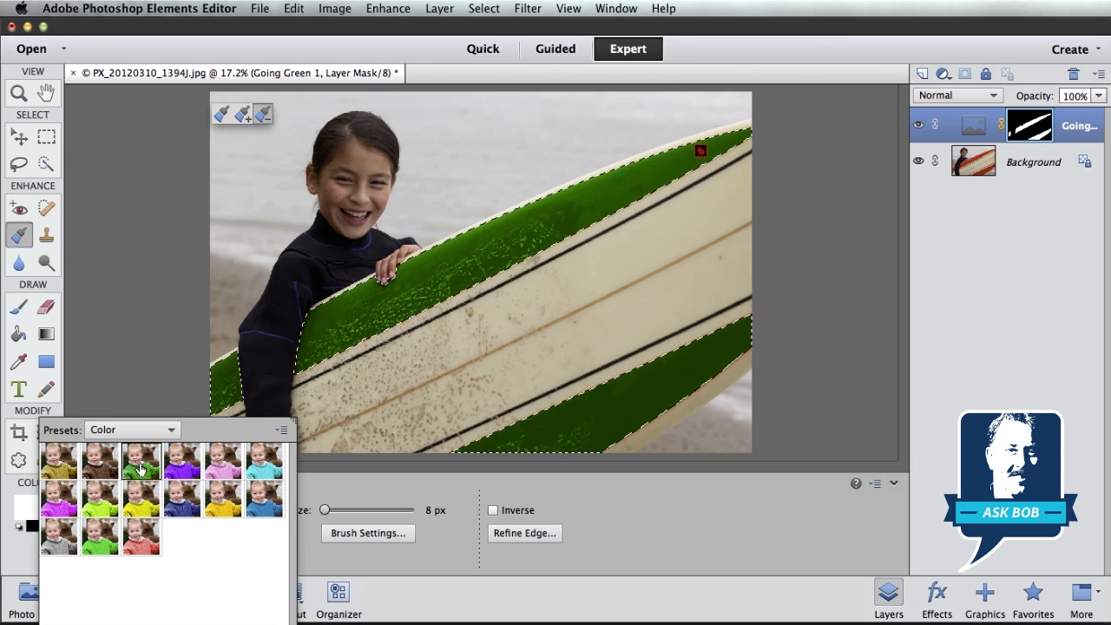
mouse_move(143, 460)
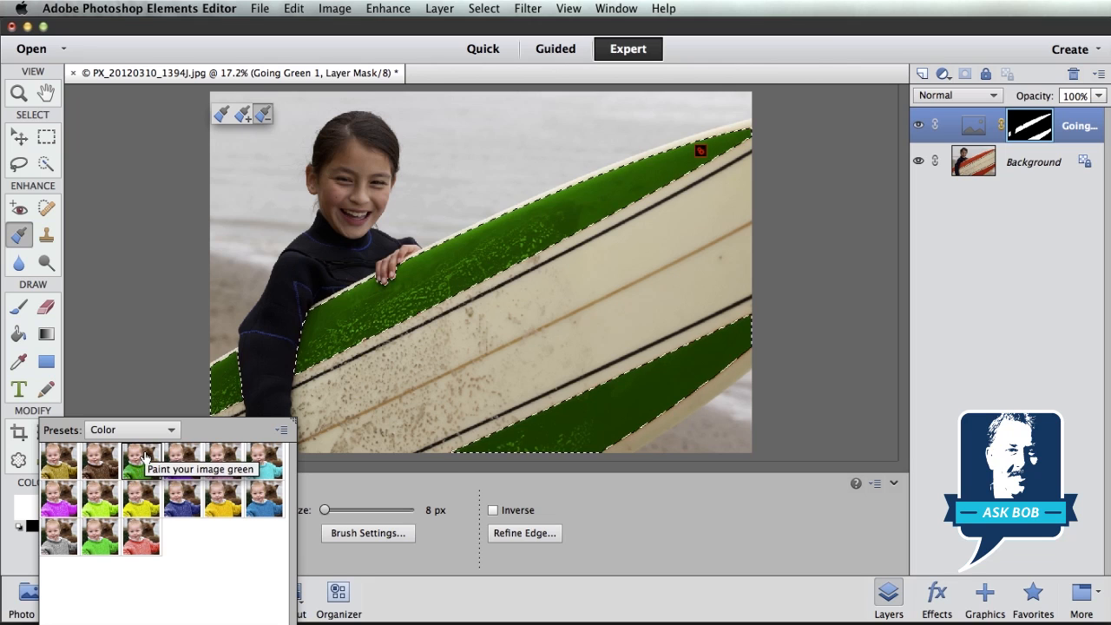
mouse_move(912, 196)
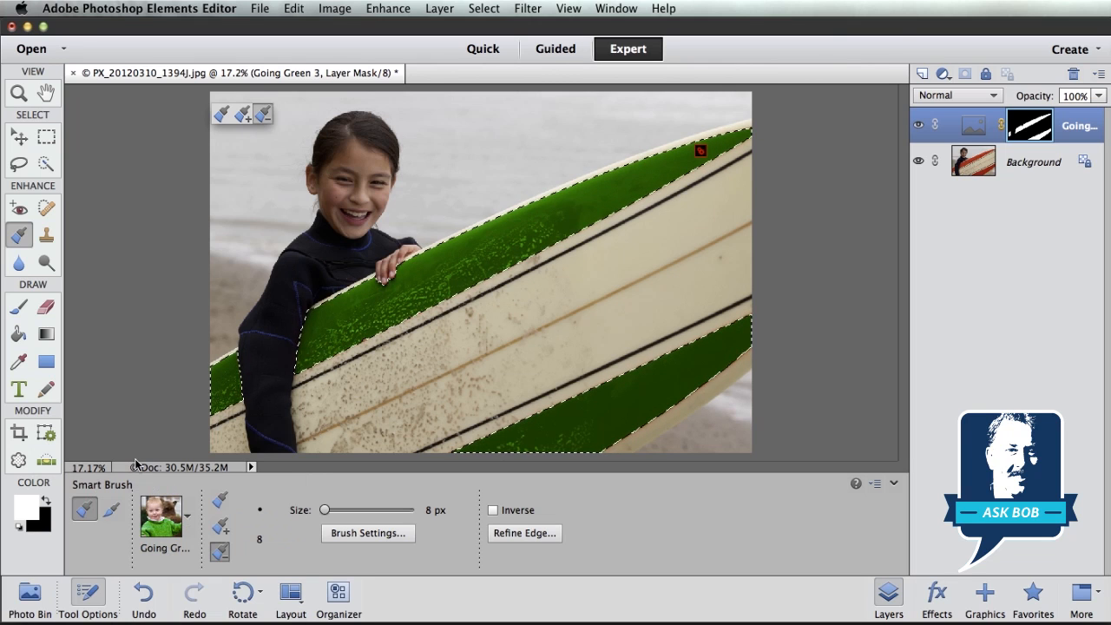
Step: Select the Background layer and show the Nature category in the Smart Brush presets
left_click(972, 162)
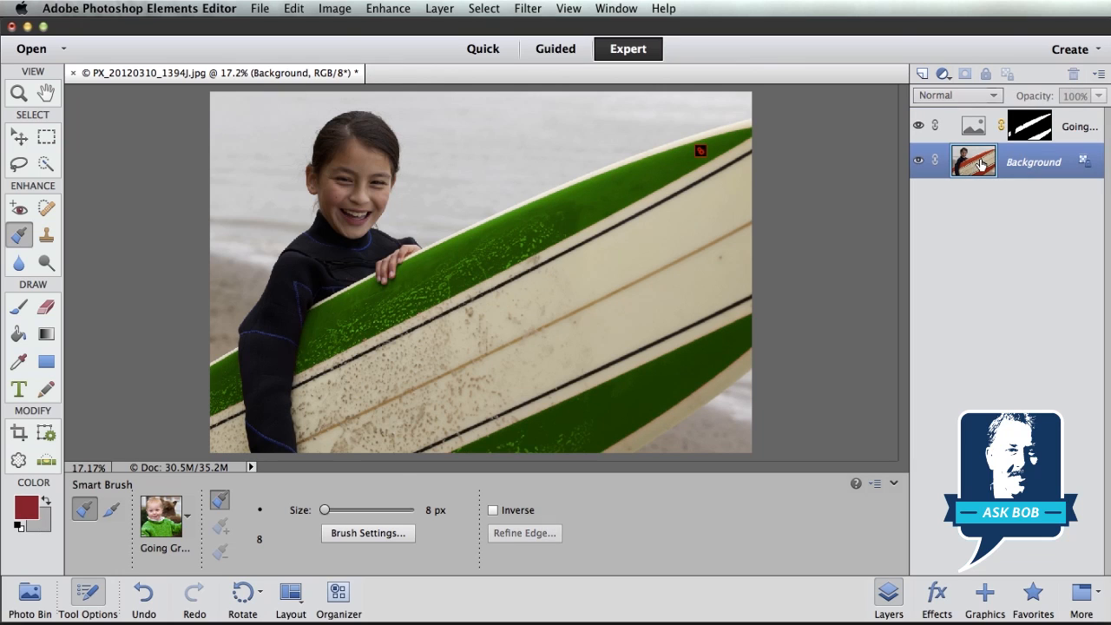
mouse_move(974, 160)
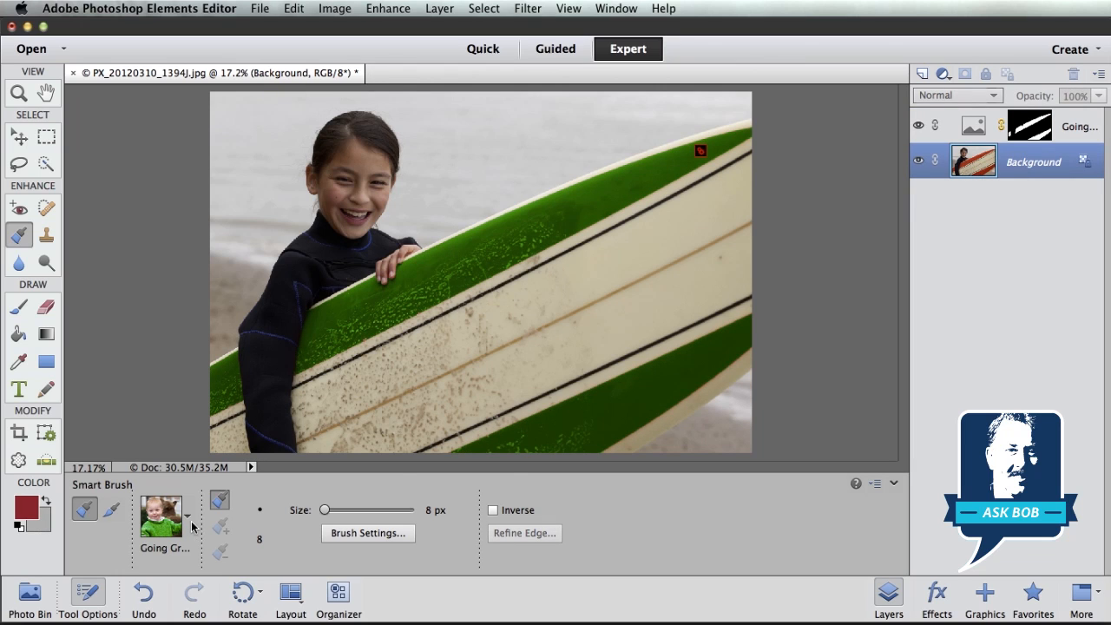
left_click(188, 517)
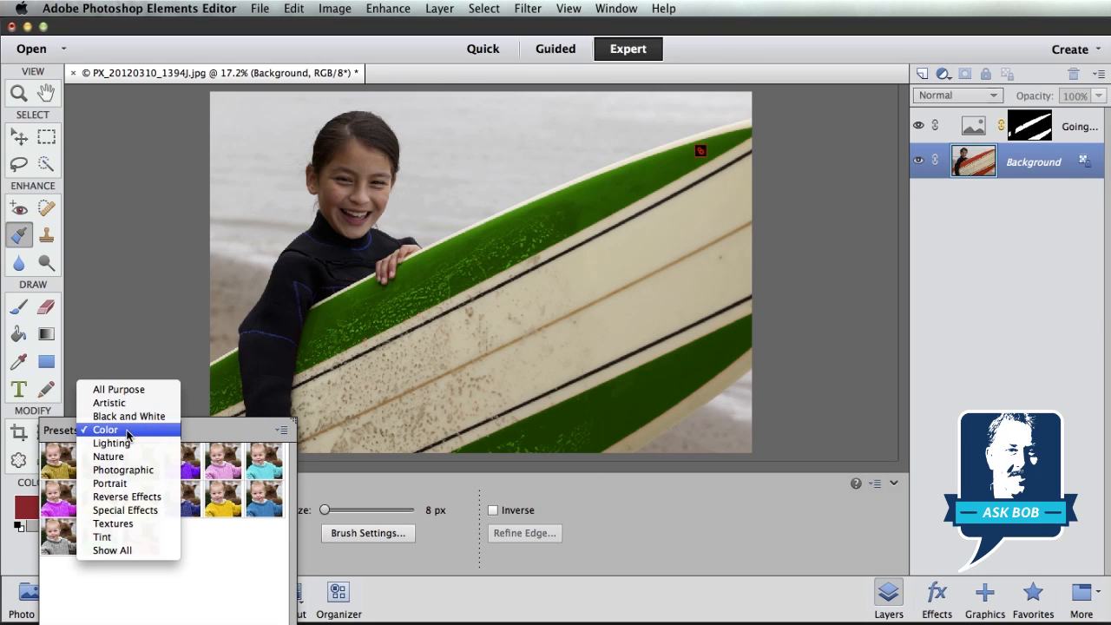
left_click(108, 456)
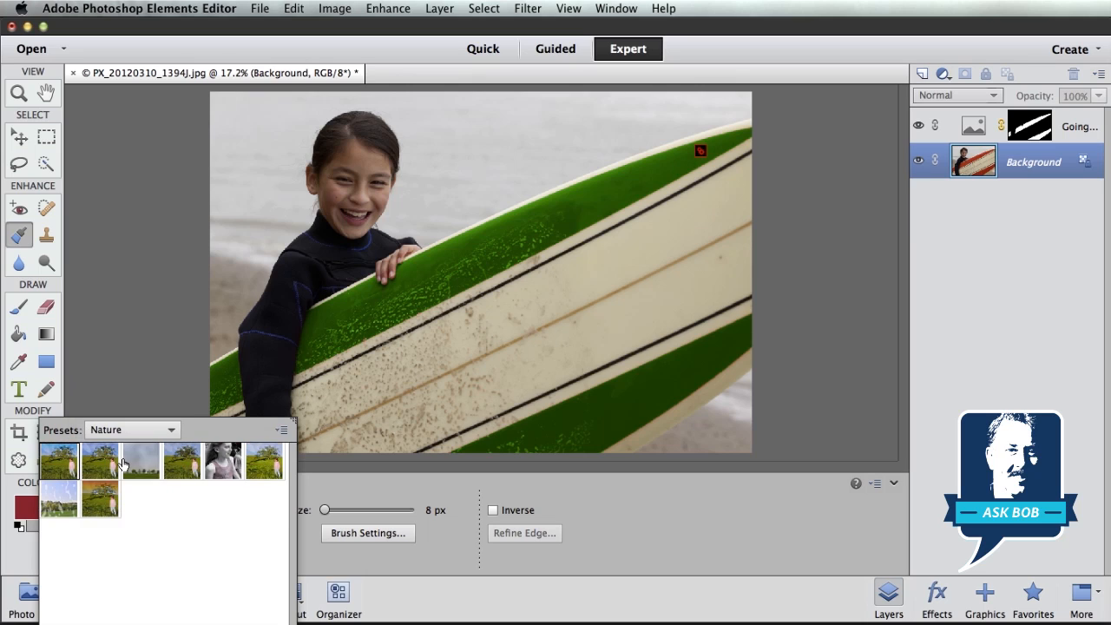
mouse_move(141, 458)
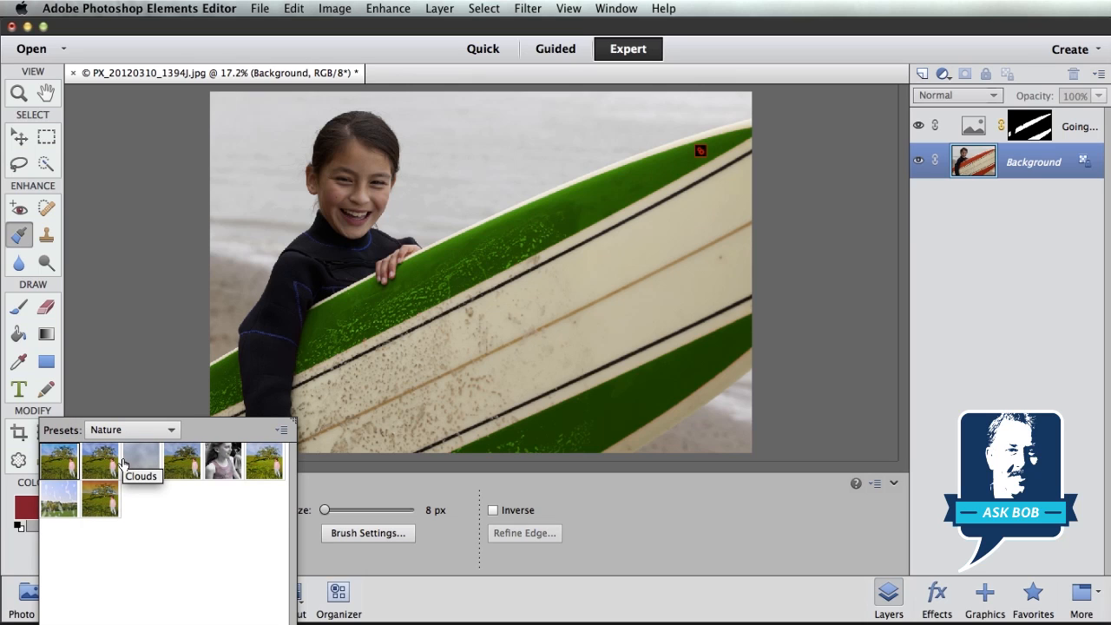
mouse_move(540, 129)
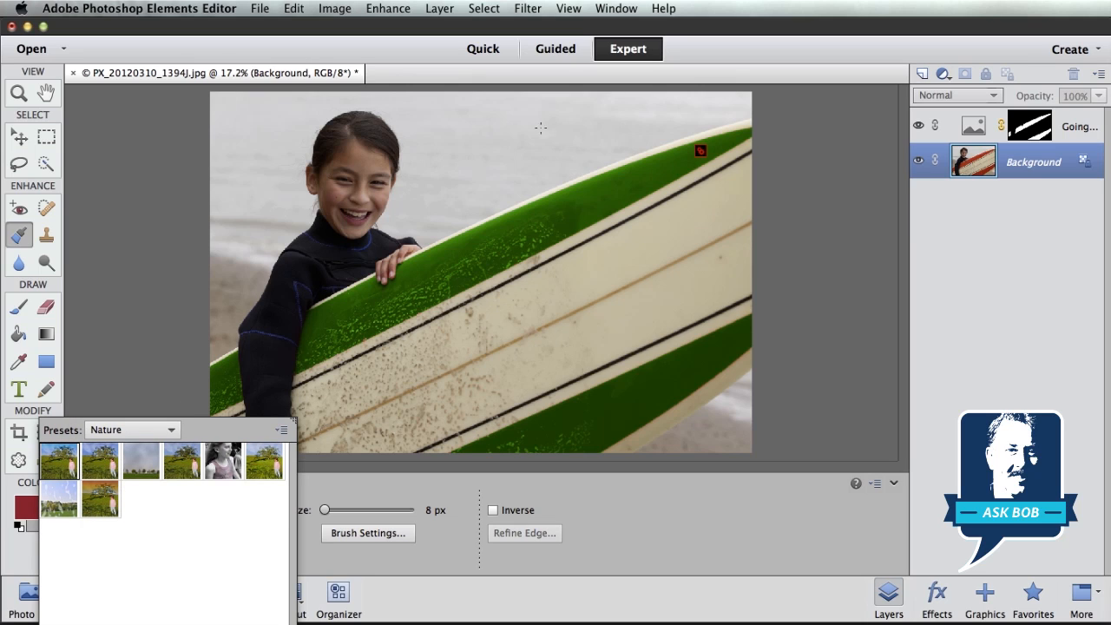
mouse_move(508, 164)
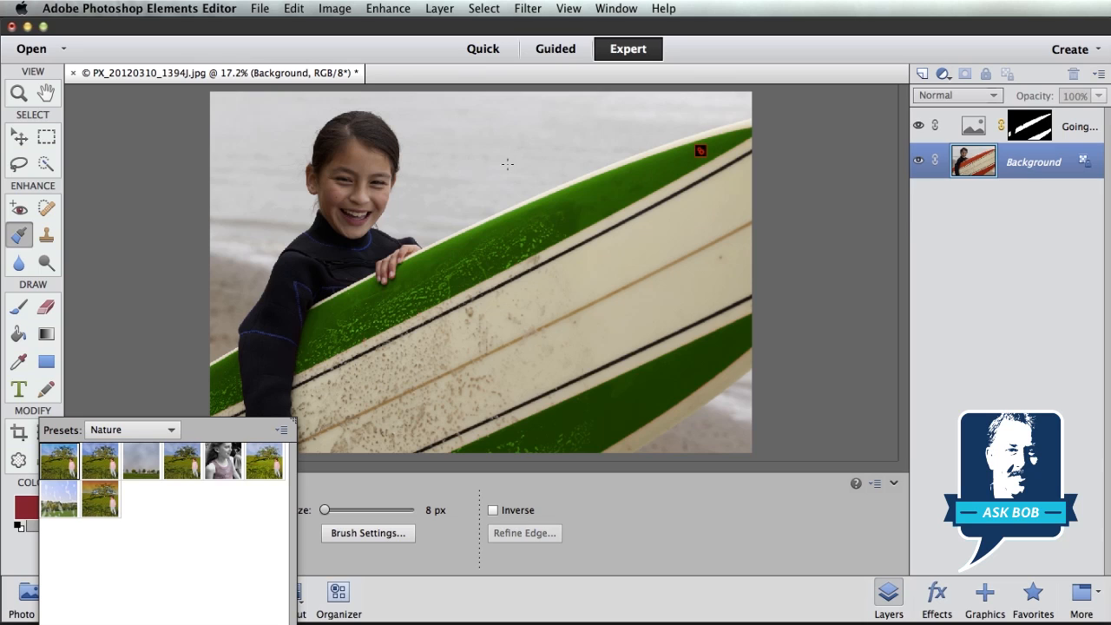
mouse_move(685, 138)
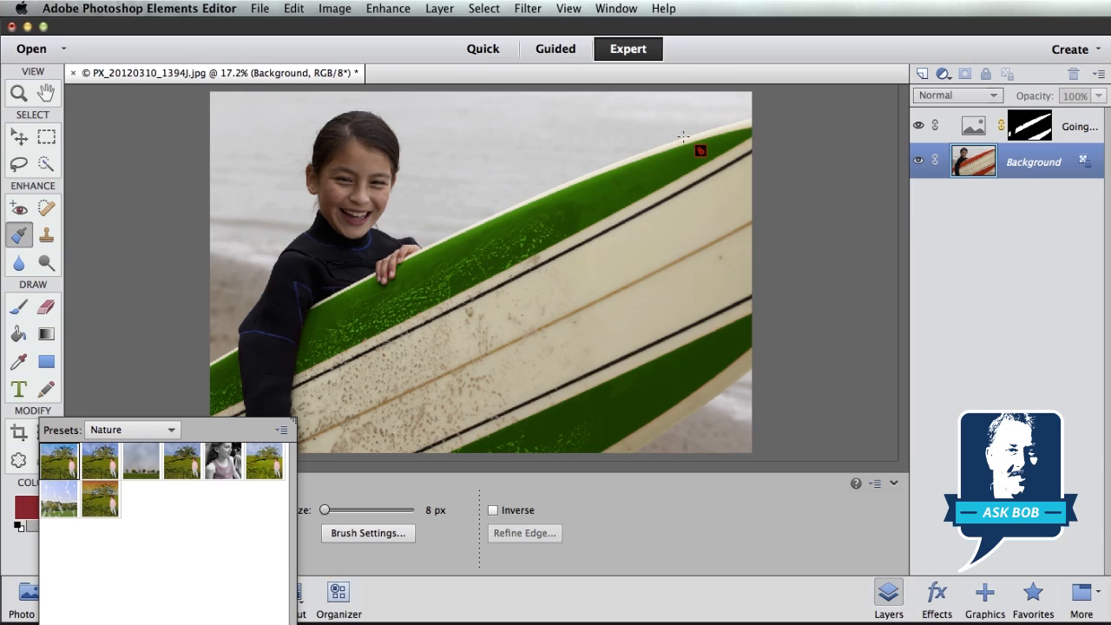
mouse_move(159, 468)
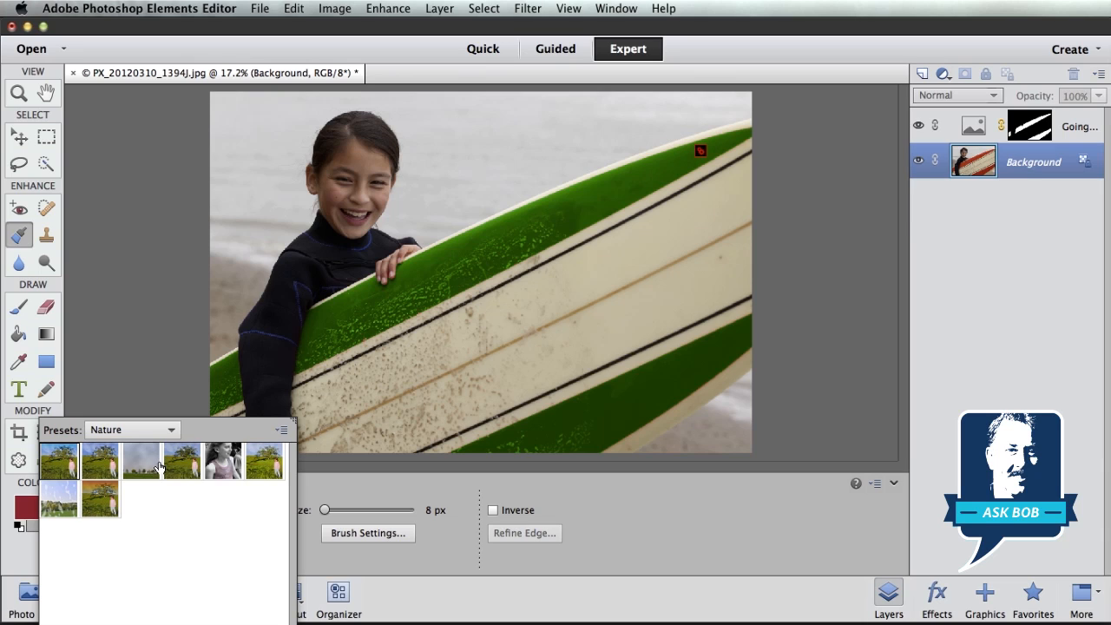
mouse_move(65, 480)
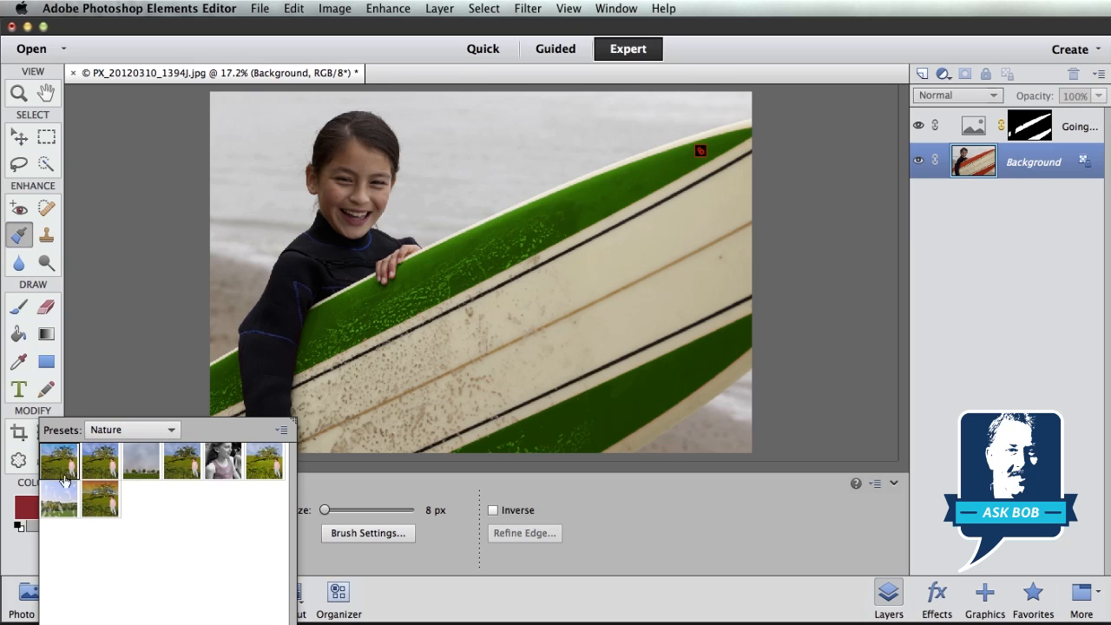
mouse_move(56, 461)
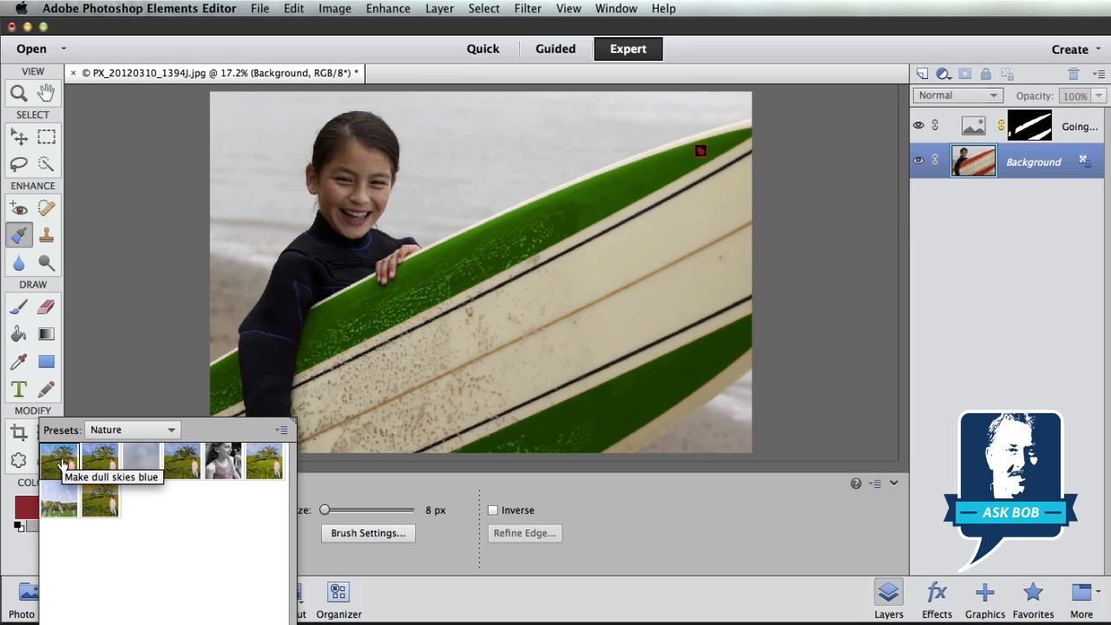
Step: Pick the Blue Skies preset from the Nature presets
left_click(59, 457)
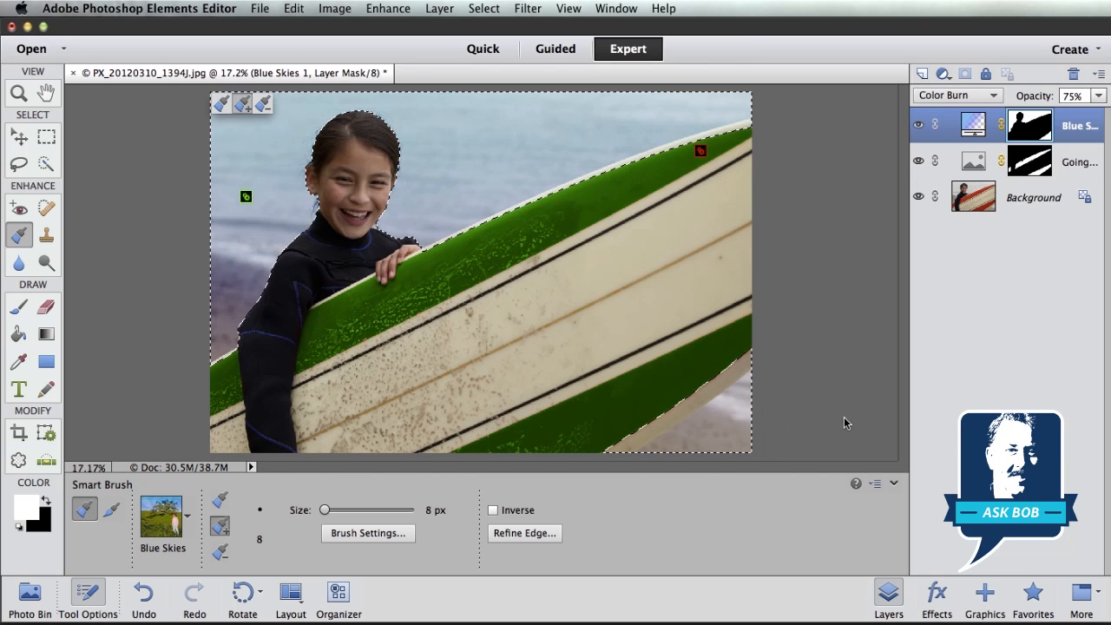
mouse_move(987, 207)
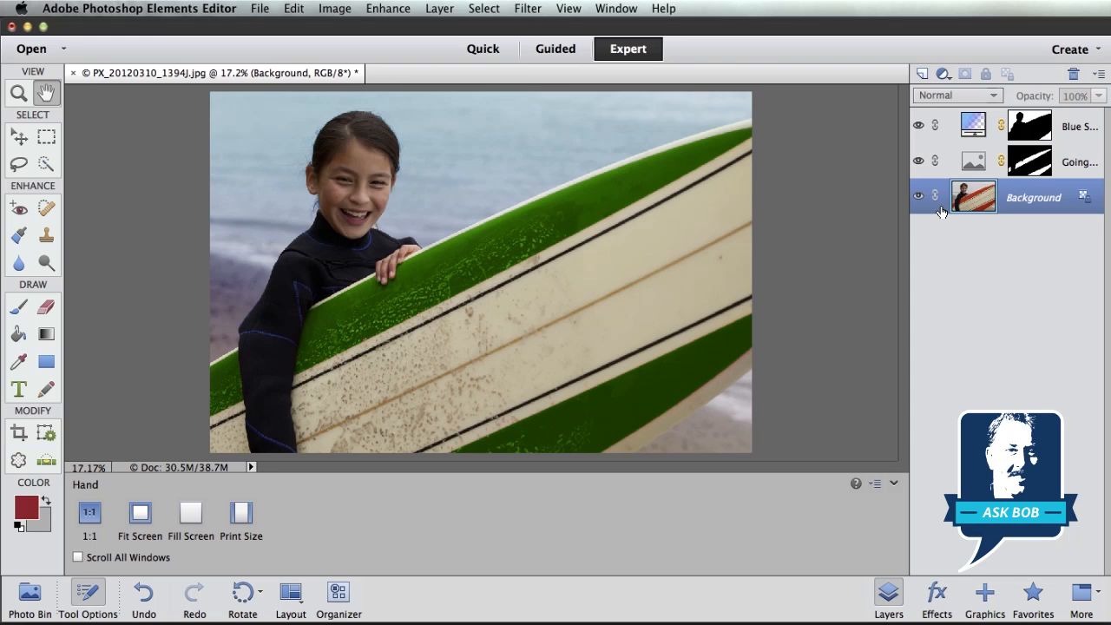
mouse_move(875, 263)
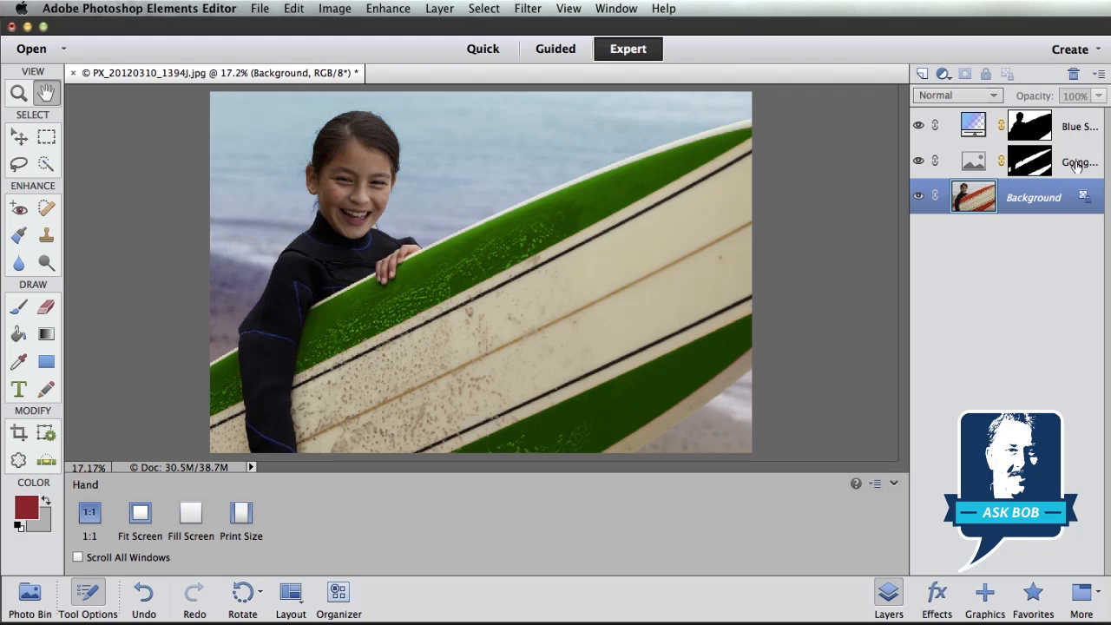
mouse_move(578, 174)
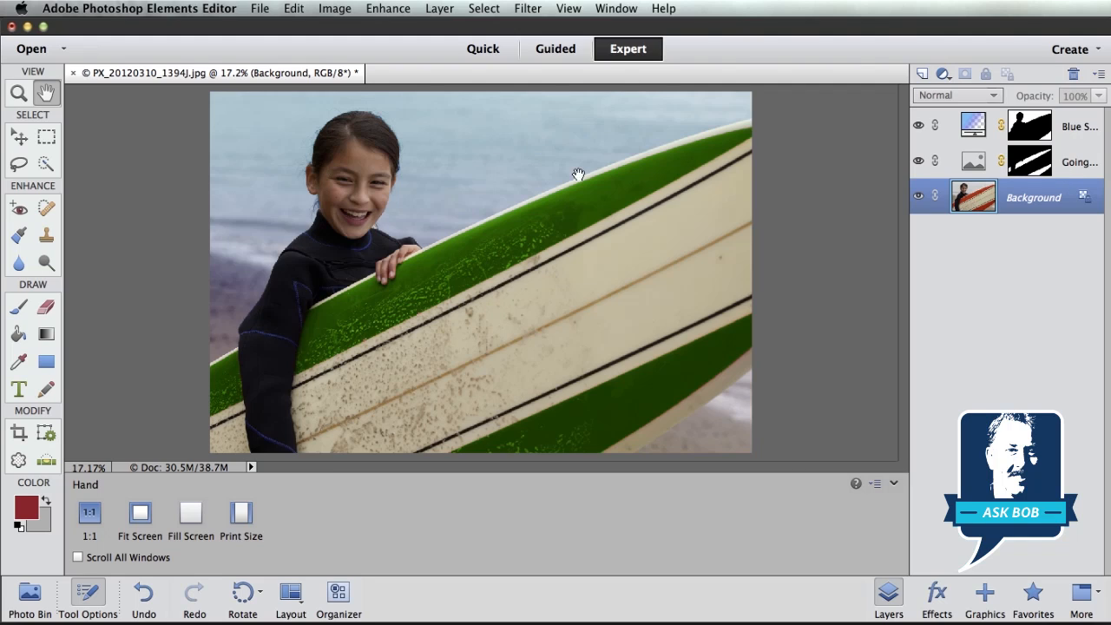
mouse_move(917, 195)
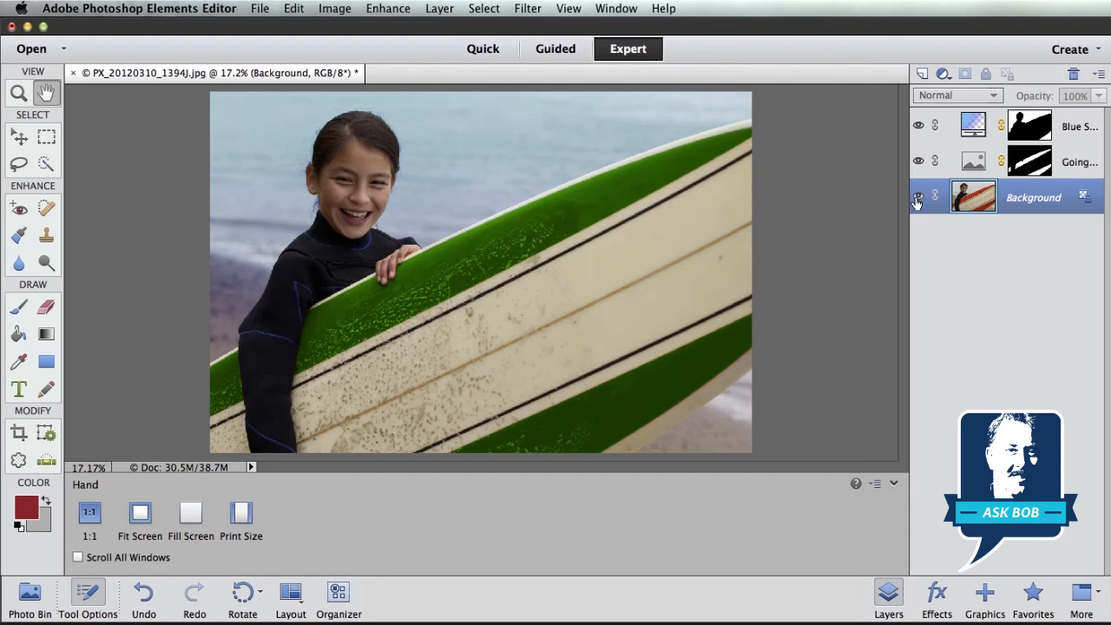